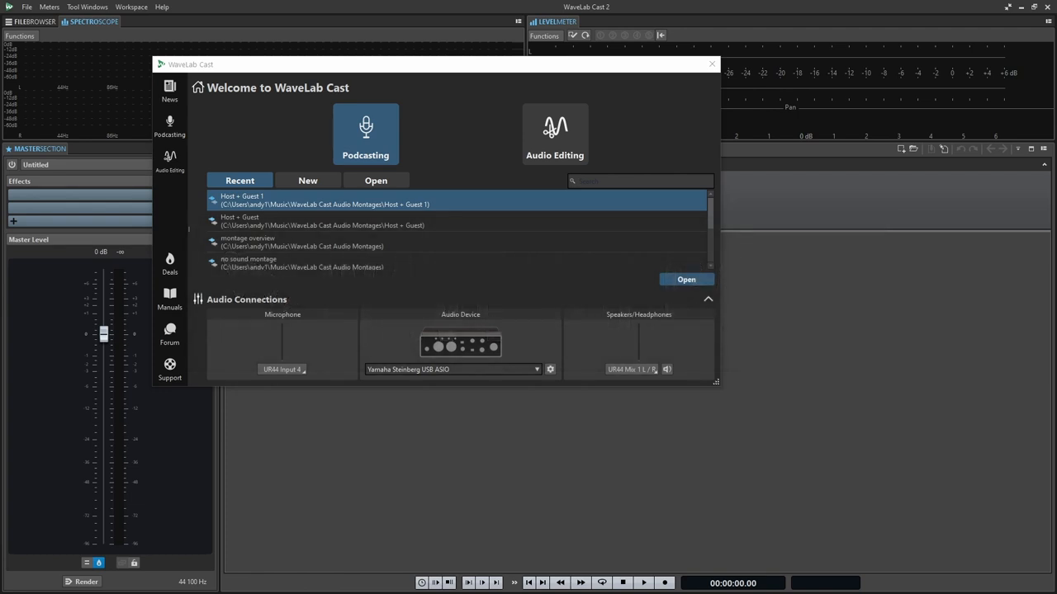
mouse_move(412, 69)
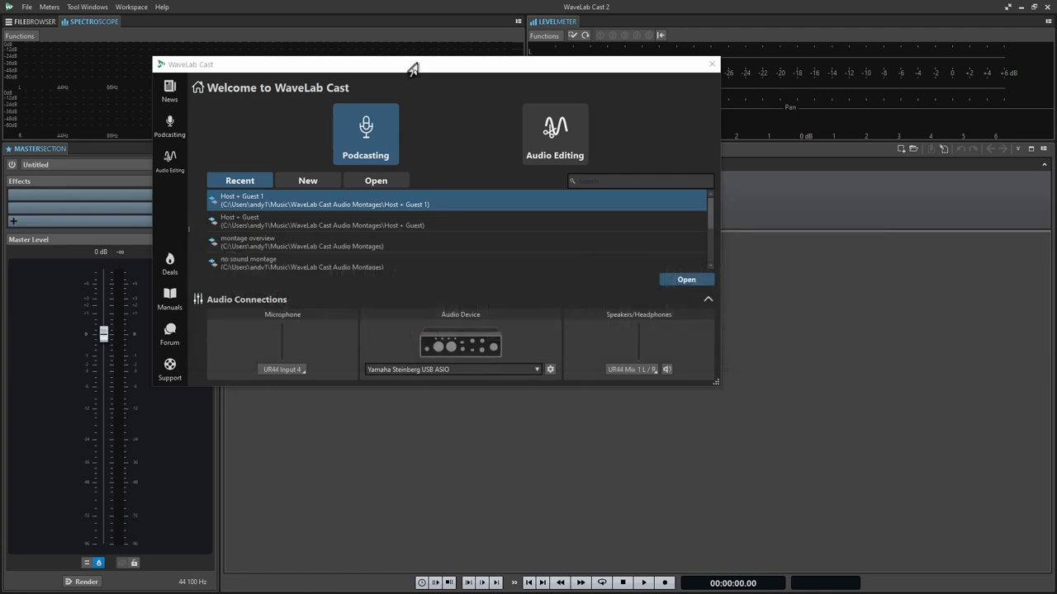
- Close the Welcome dialog and bring up the File menu to reopen the startup assistant
drag(413, 65, 449, 99)
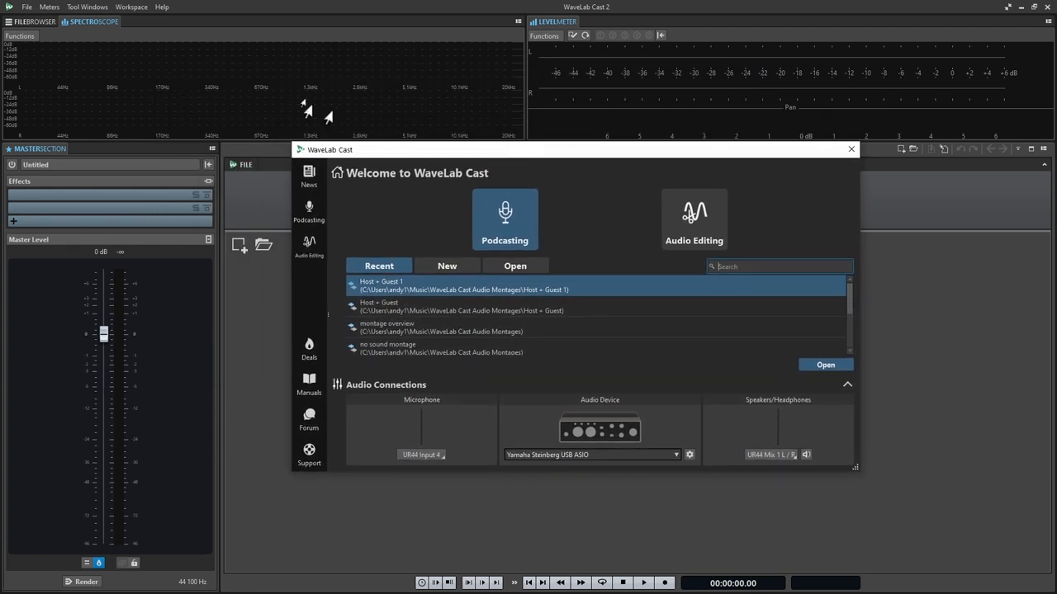
drag(578, 149, 592, 174)
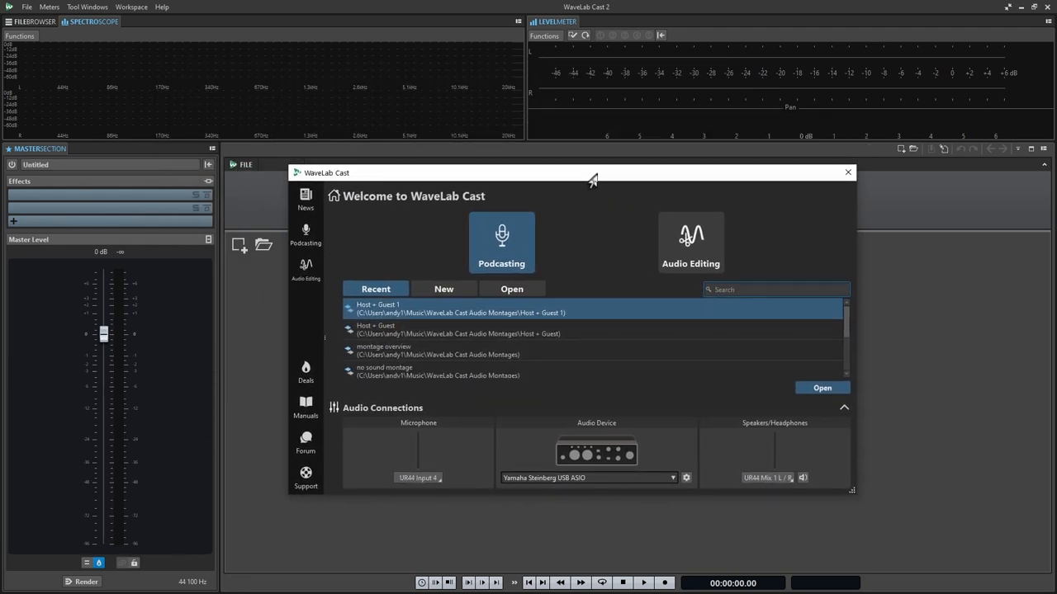
mouse_move(825, 180)
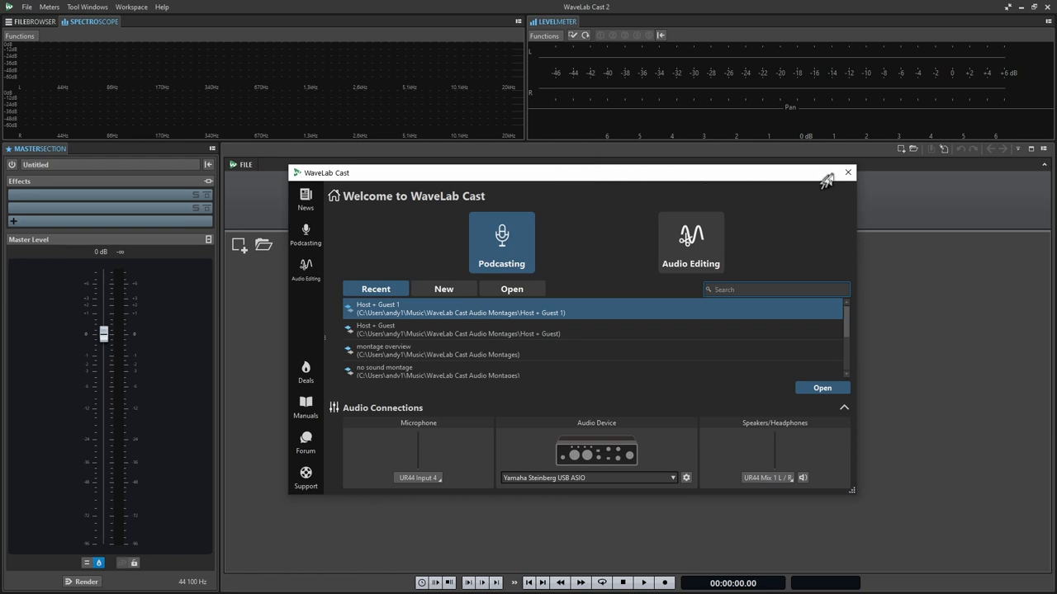
click(847, 173)
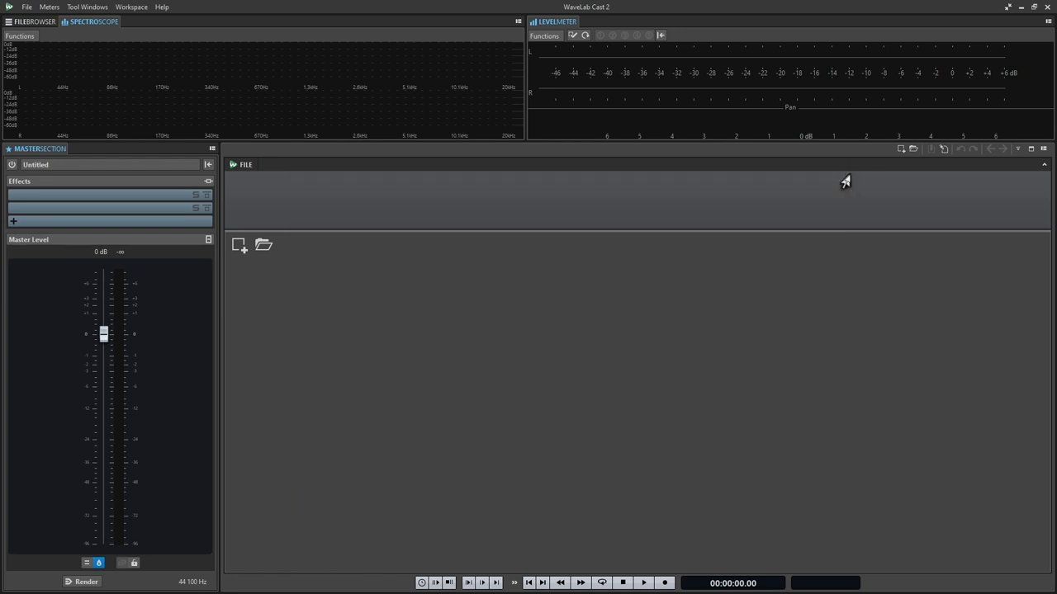
click(26, 7)
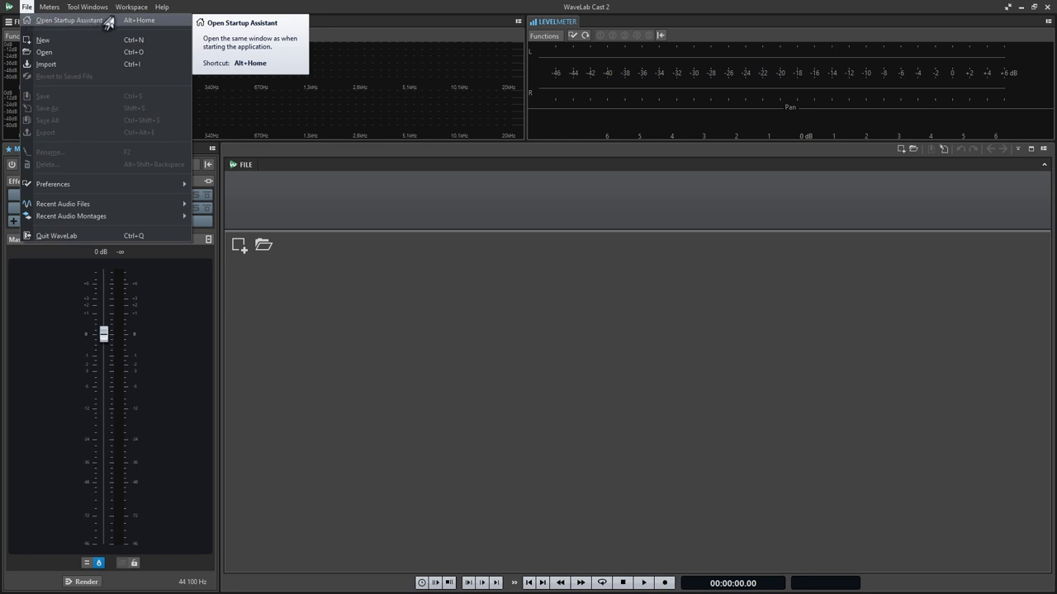
- Reopen the Welcome dialog via Open Startup Assistant and centre it on screen
click(69, 19)
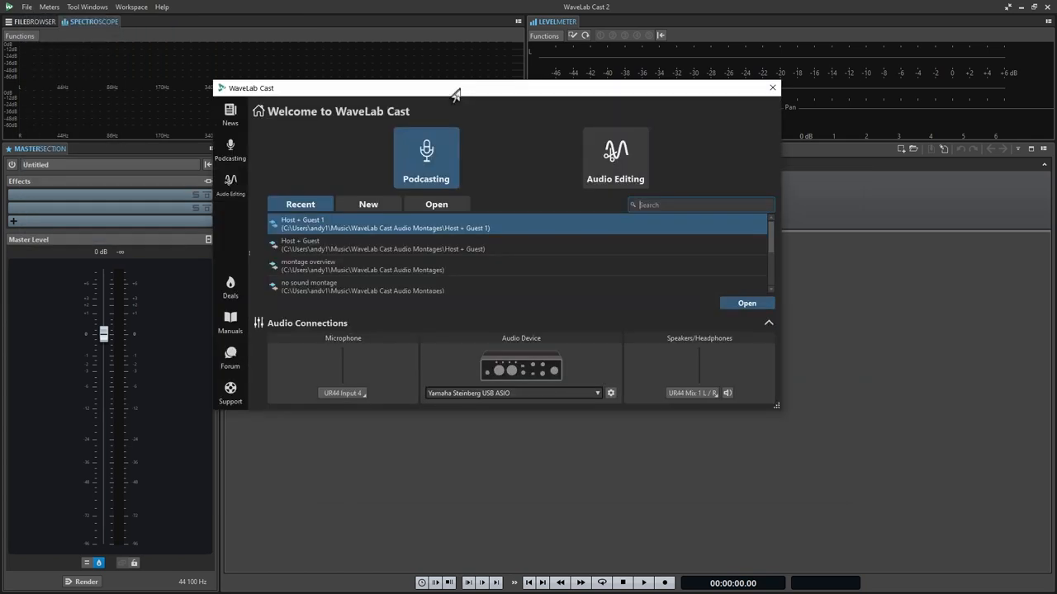
drag(454, 88, 464, 147)
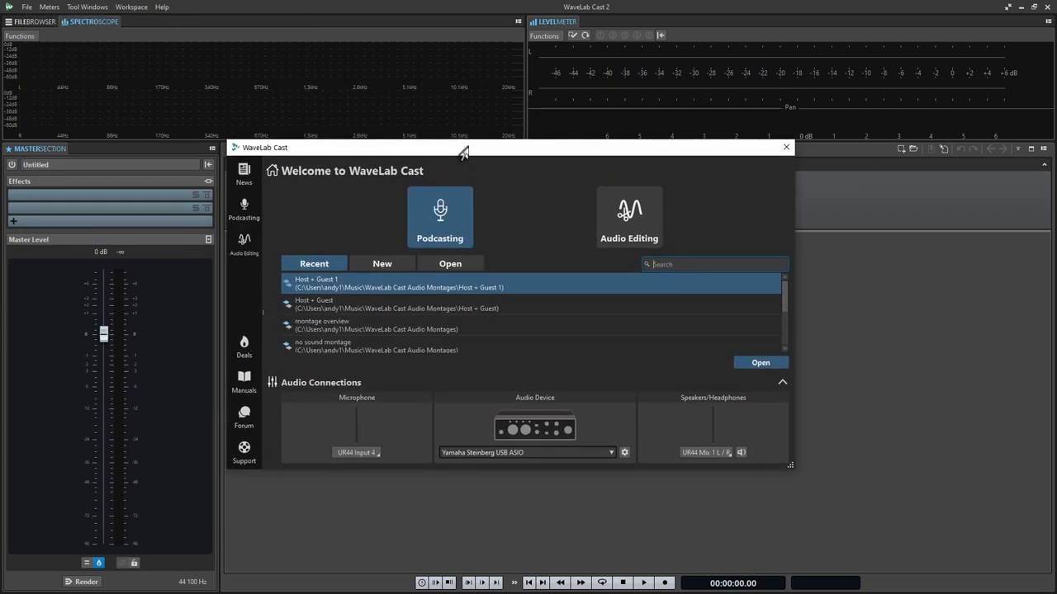
drag(464, 151, 445, 192)
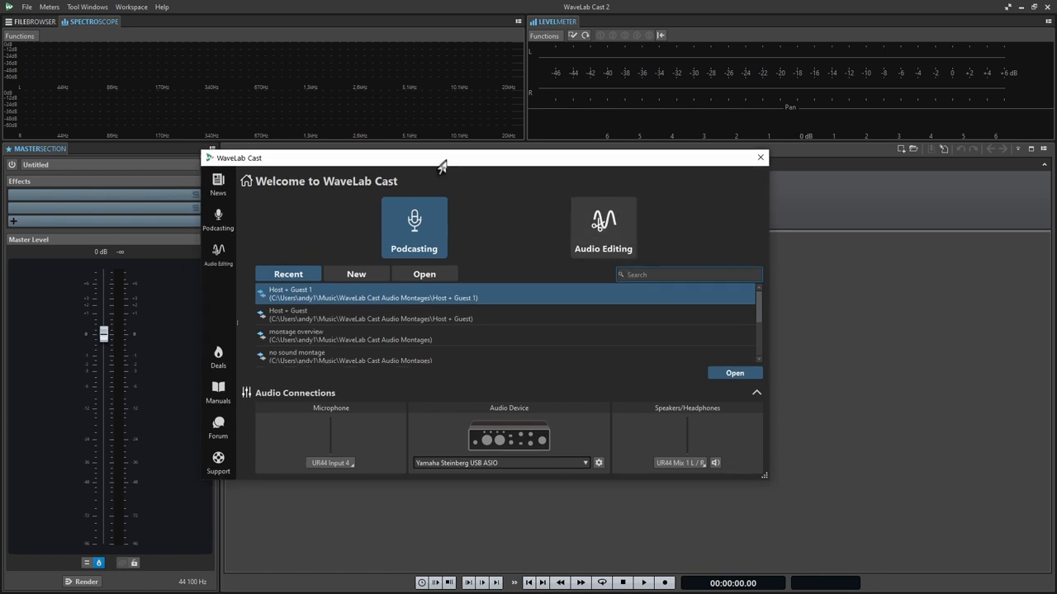
mouse_move(412, 222)
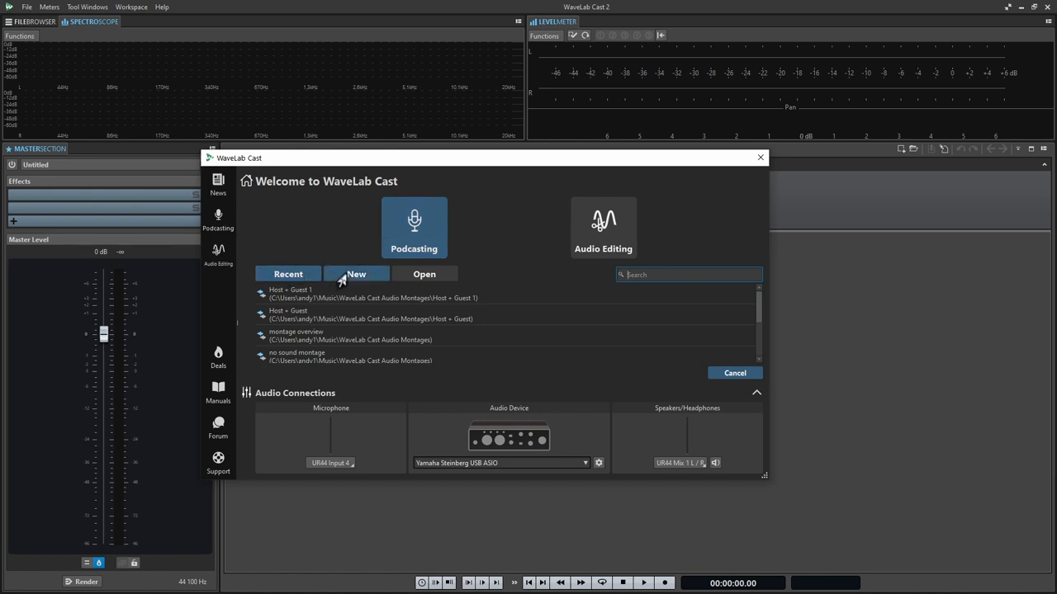
click(425, 274)
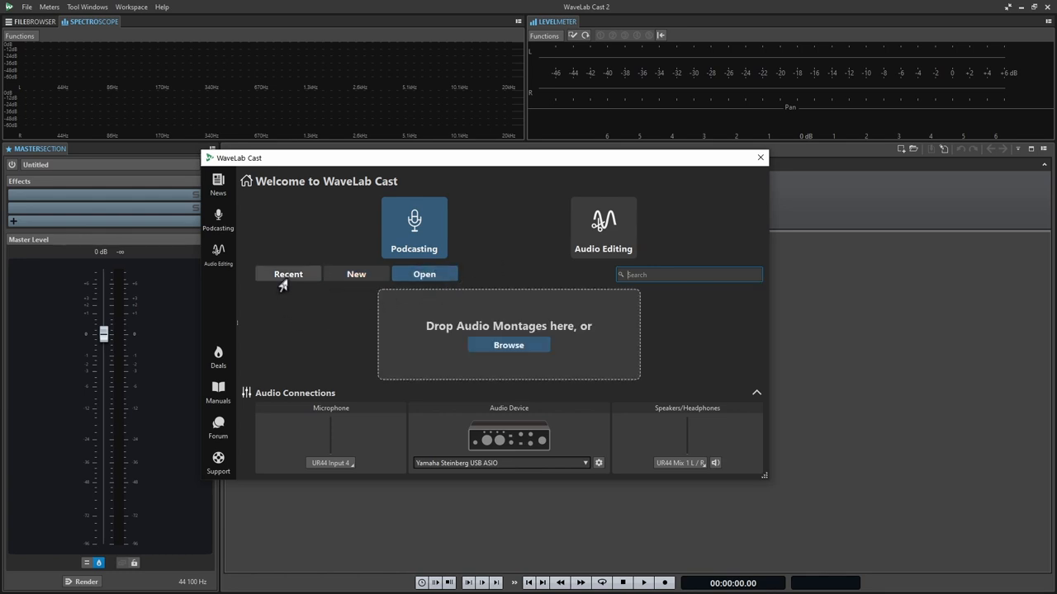
click(357, 274)
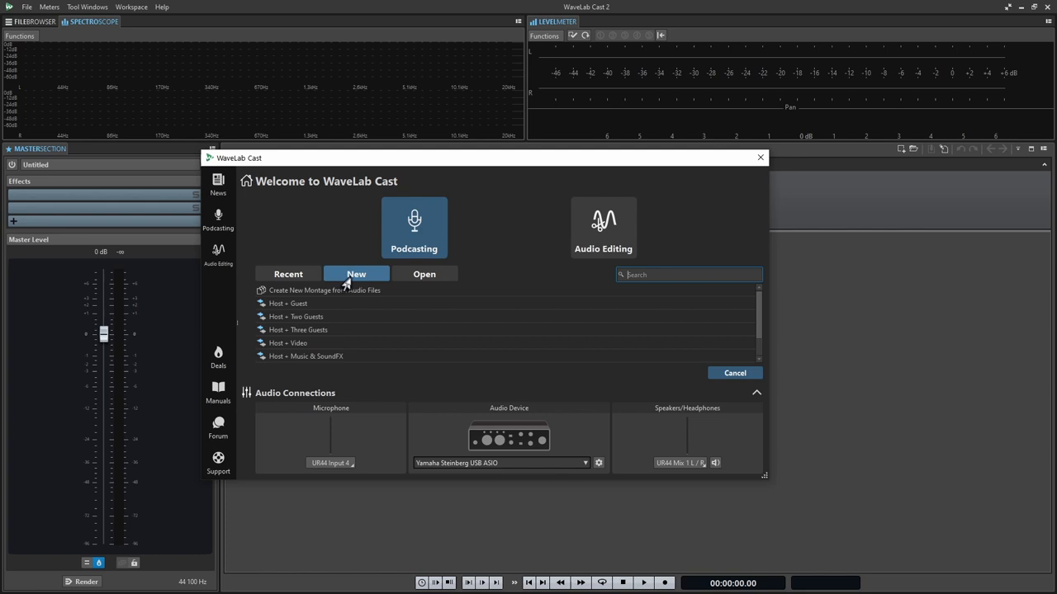
click(287, 274)
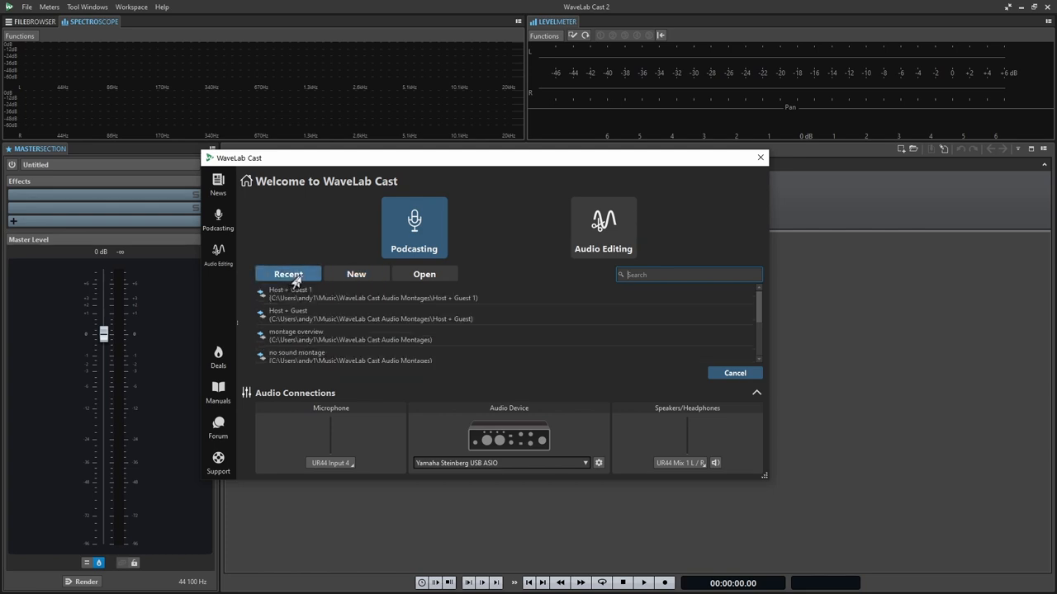
mouse_move(346, 360)
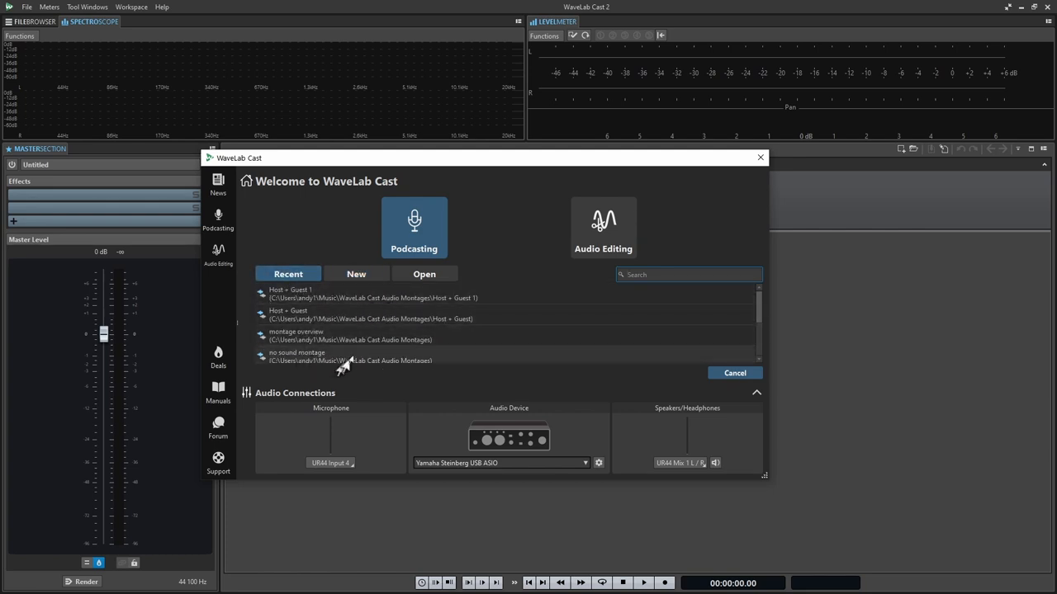
scroll(down, 3)
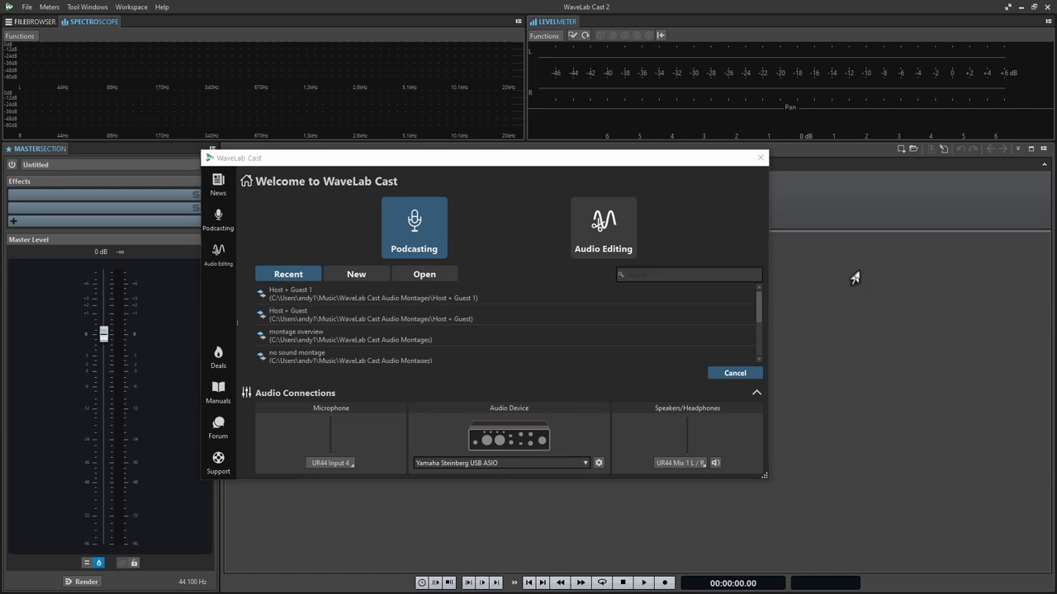
mouse_move(472, 224)
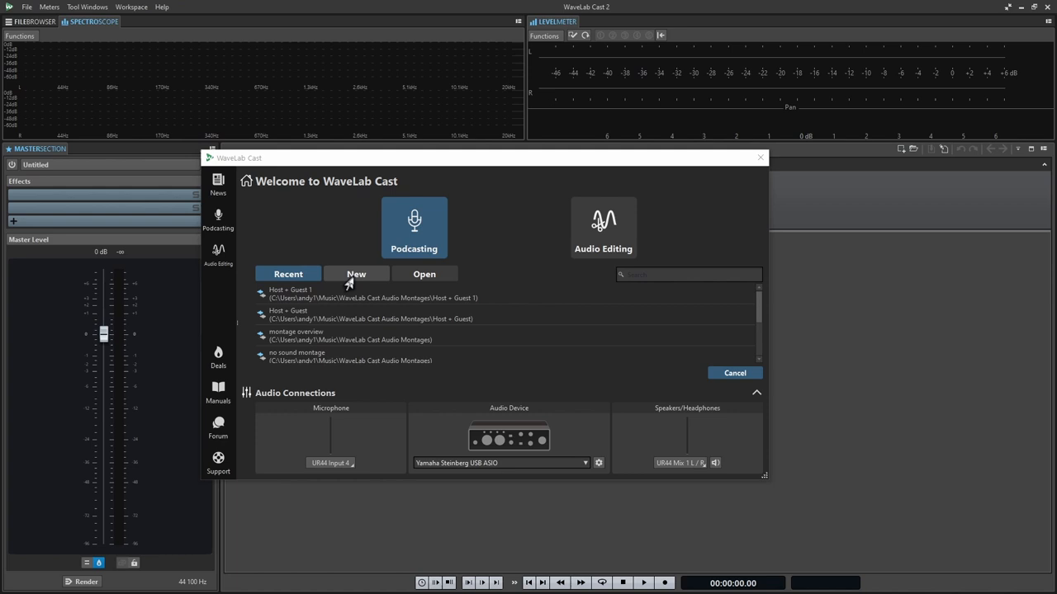
- Show the New montage templates in the Welcome dialog, including Host + Guest
click(356, 274)
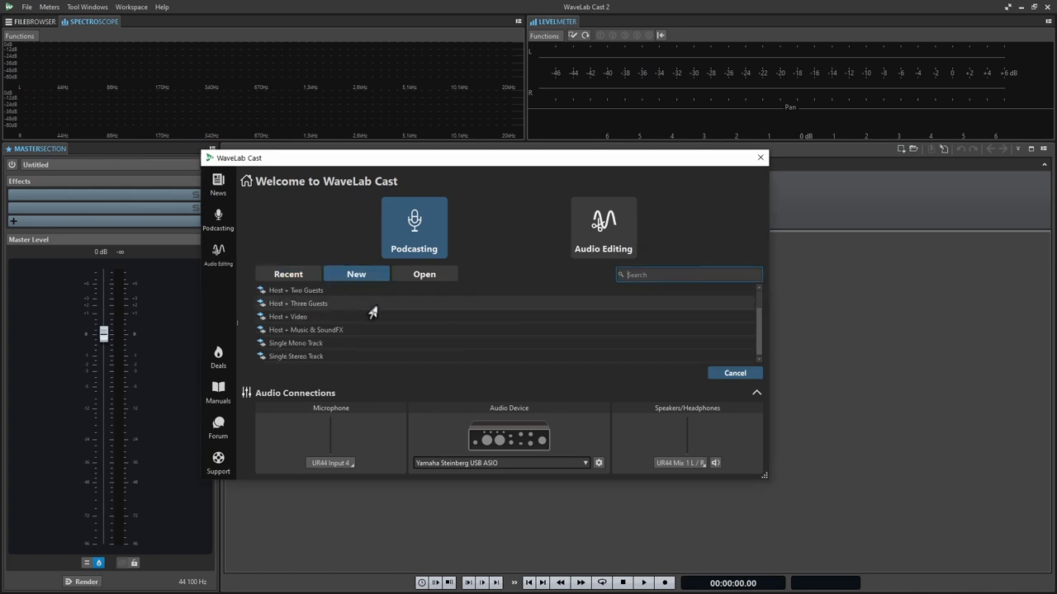
mouse_move(360, 340)
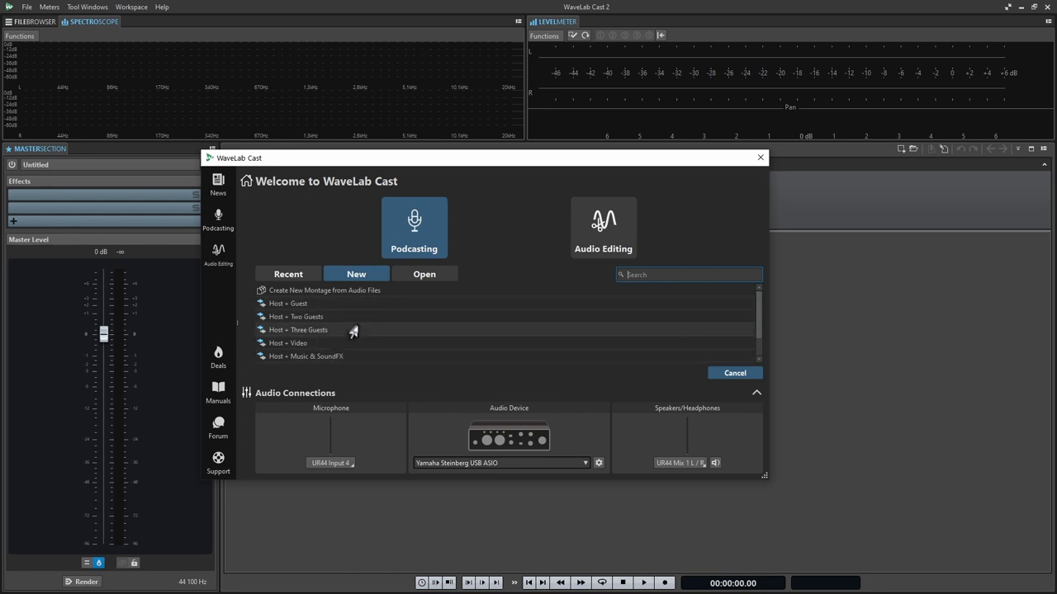
mouse_move(376, 429)
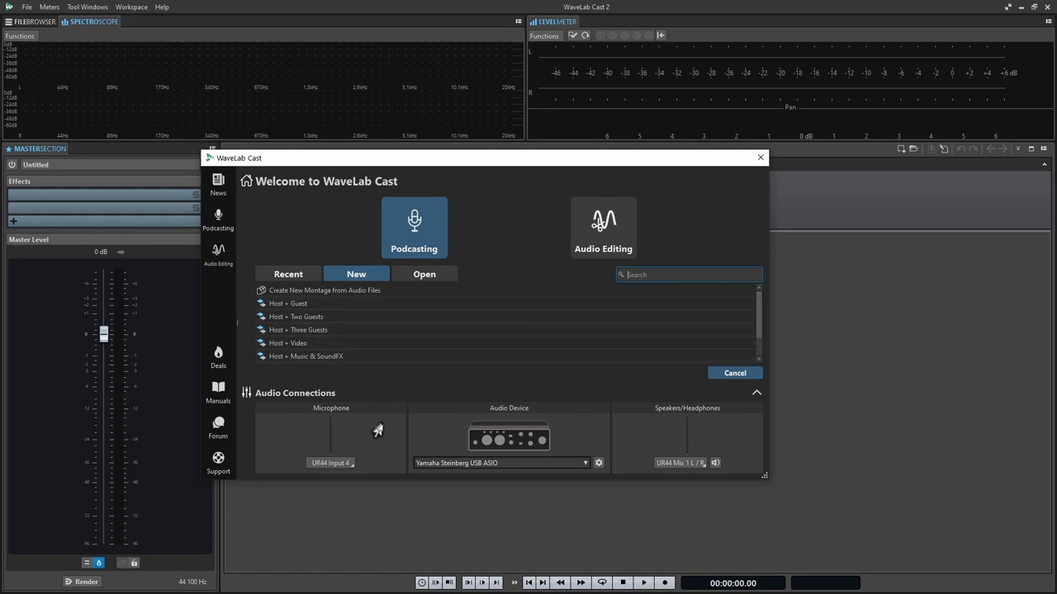
mouse_move(373, 435)
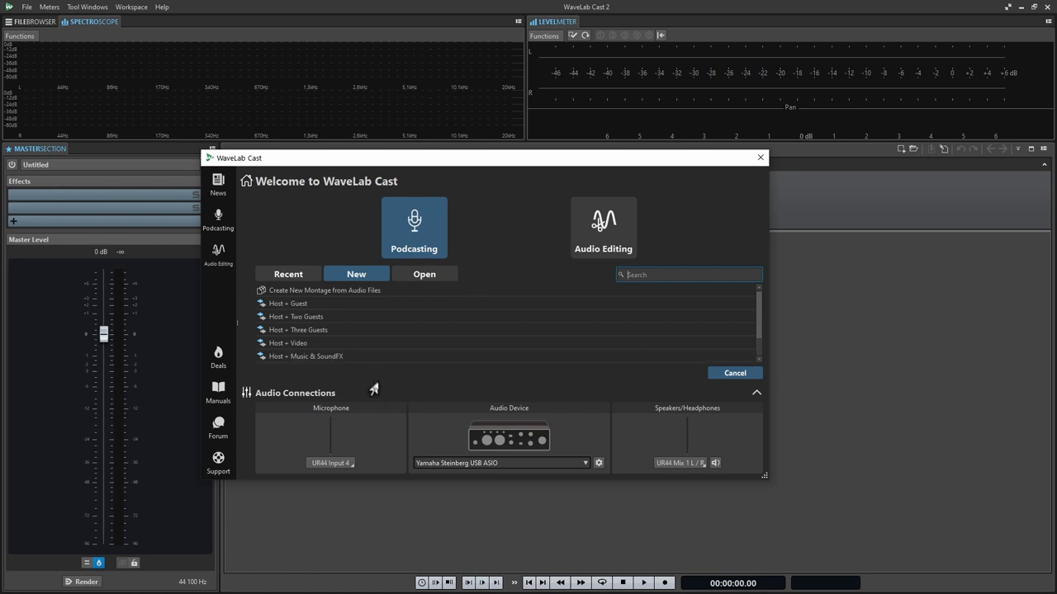
mouse_move(383, 396)
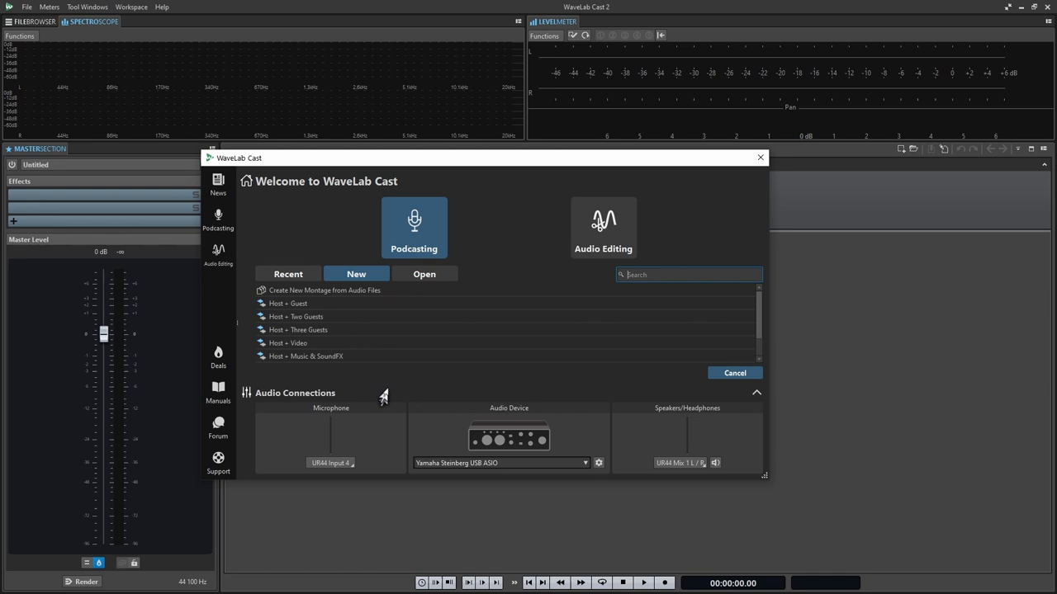
mouse_move(383, 390)
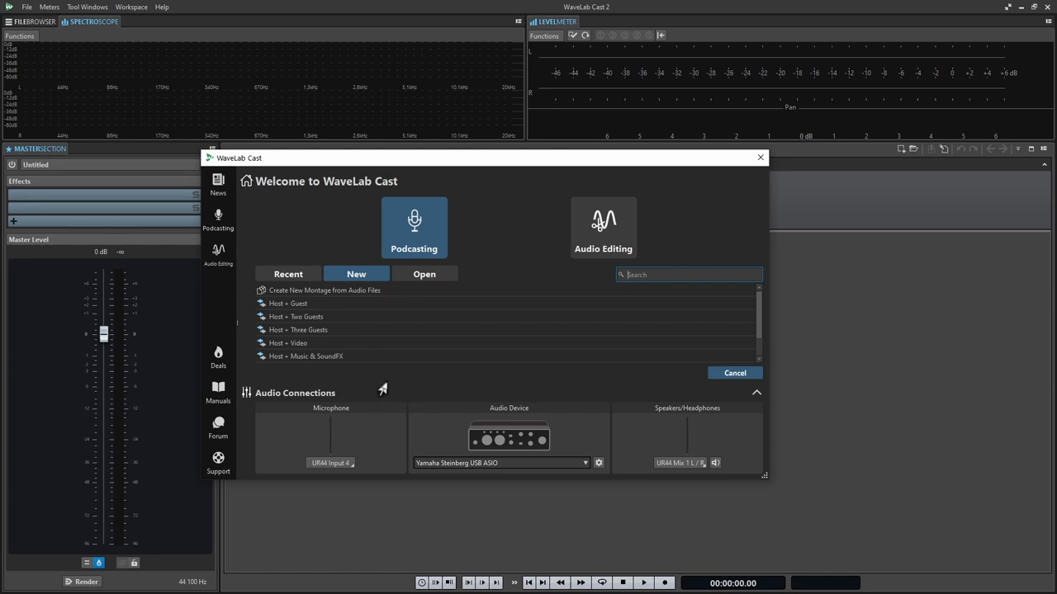
mouse_move(360, 433)
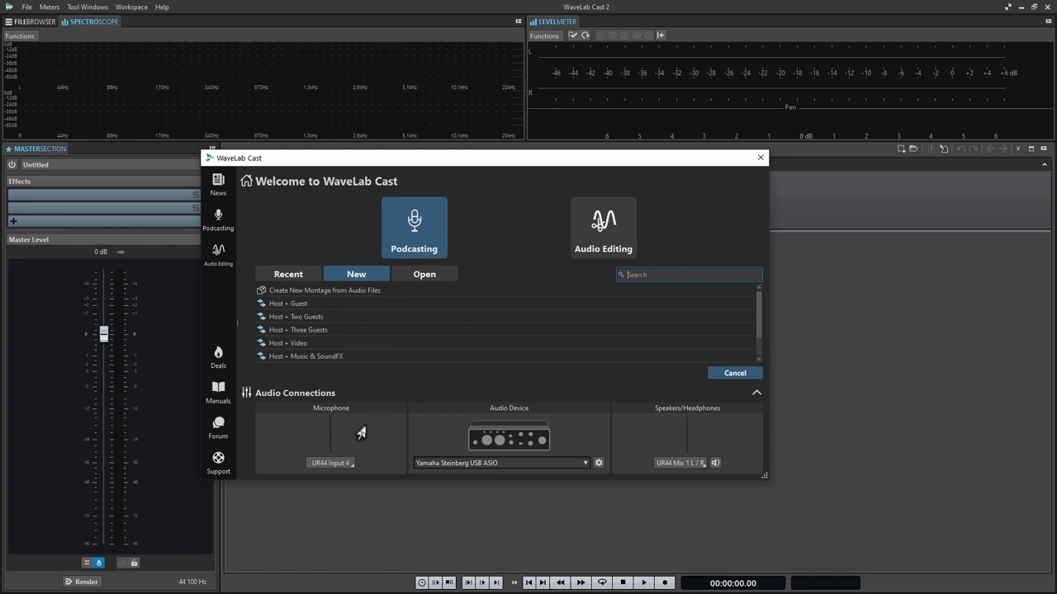
mouse_move(515, 421)
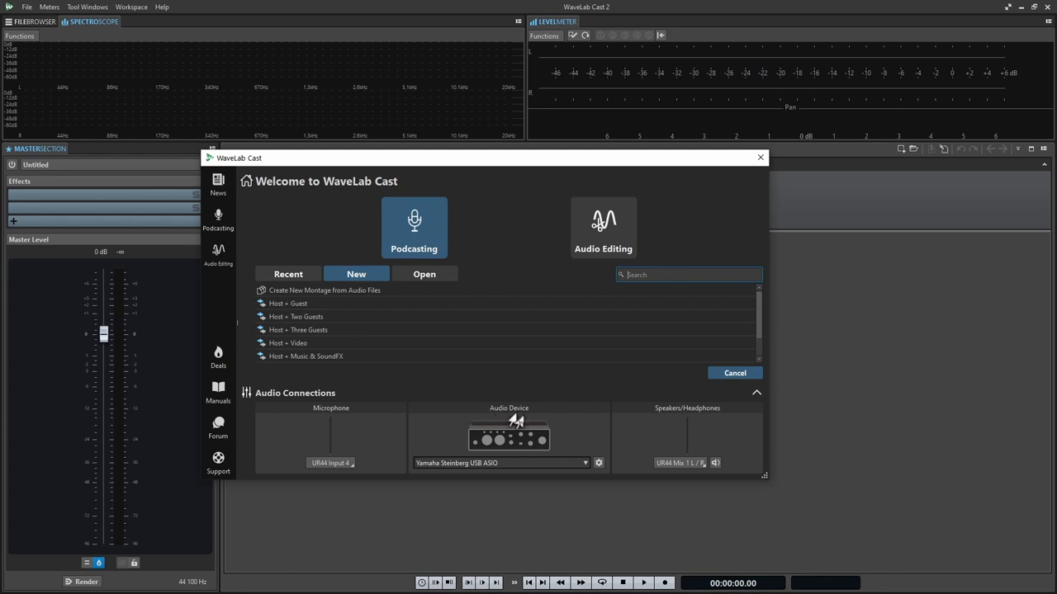
mouse_move(692, 422)
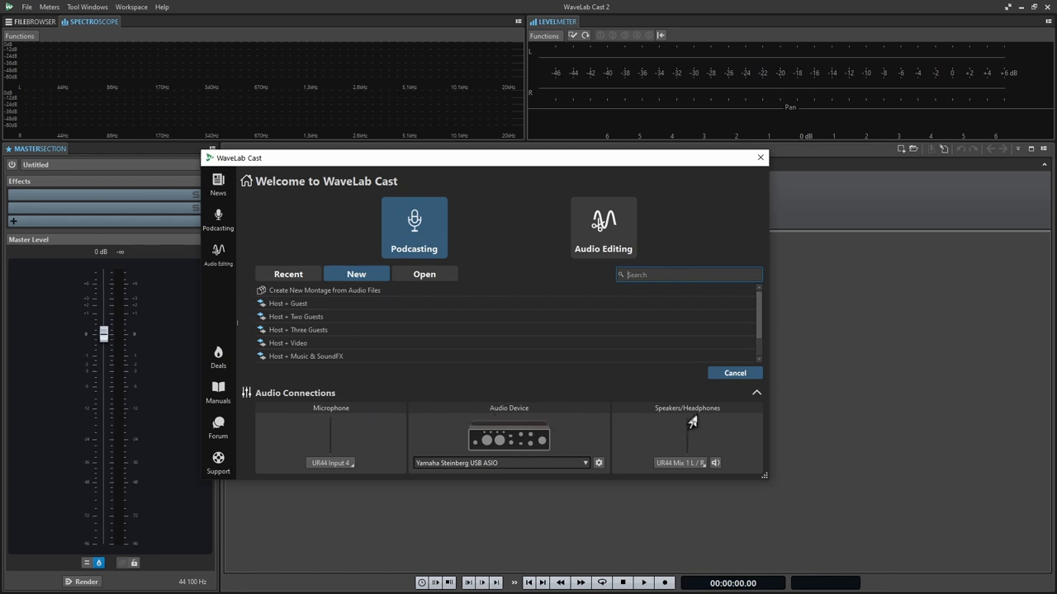
mouse_move(511, 419)
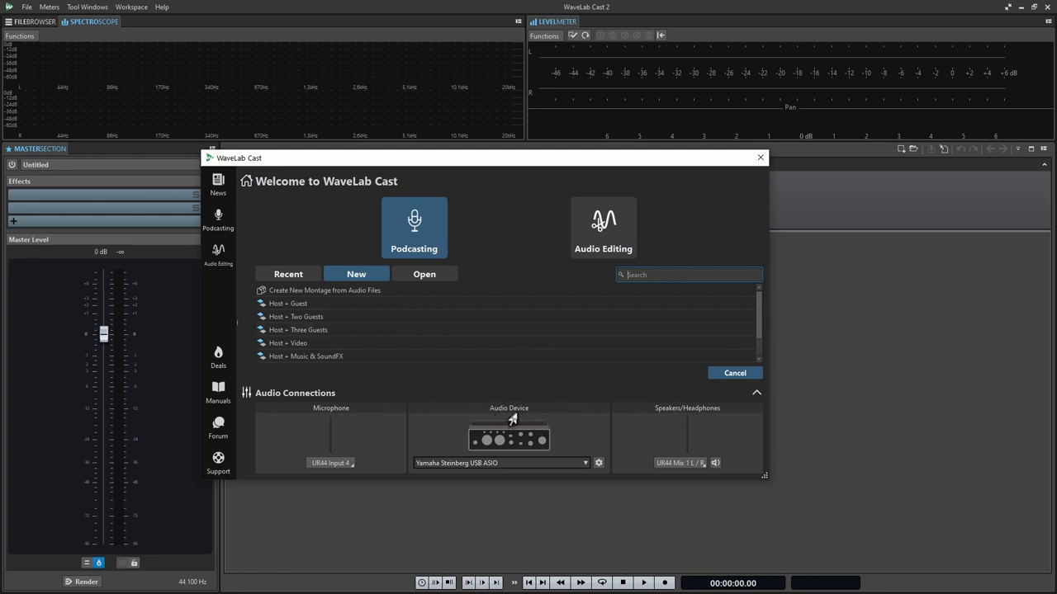
mouse_move(527, 422)
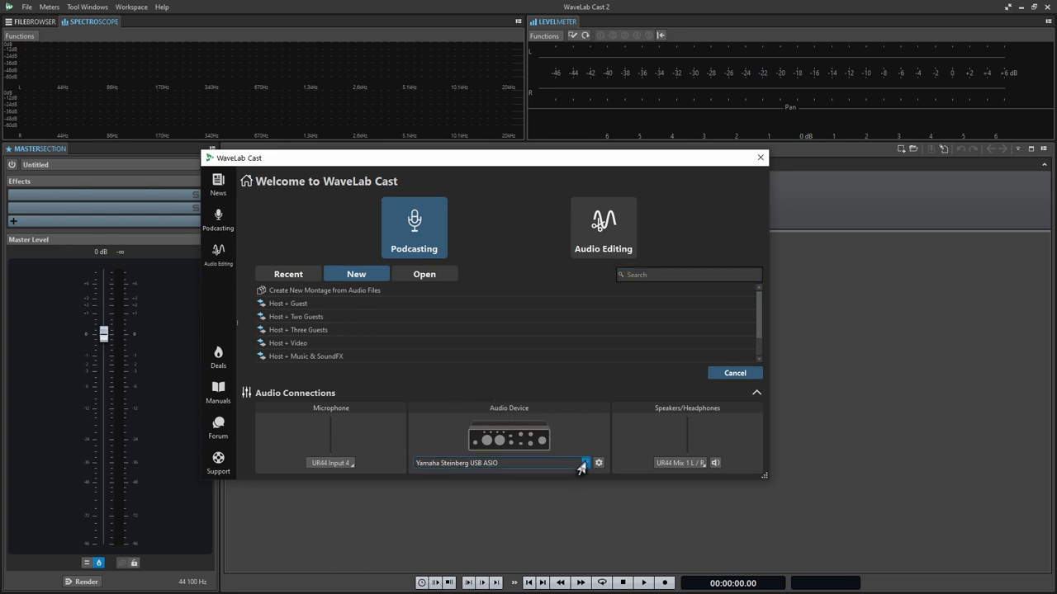
click(586, 462)
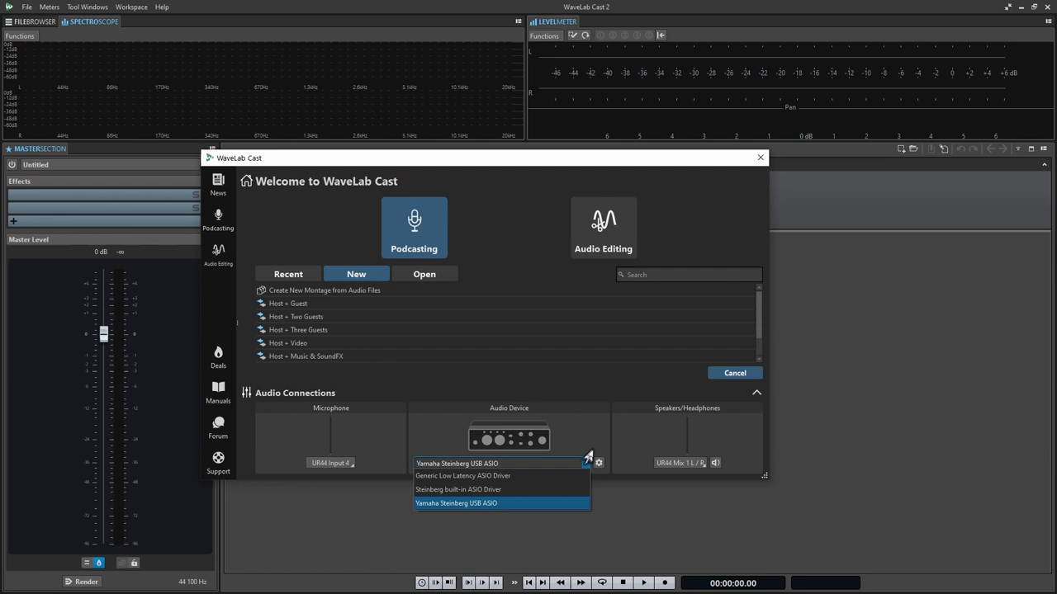
click(598, 462)
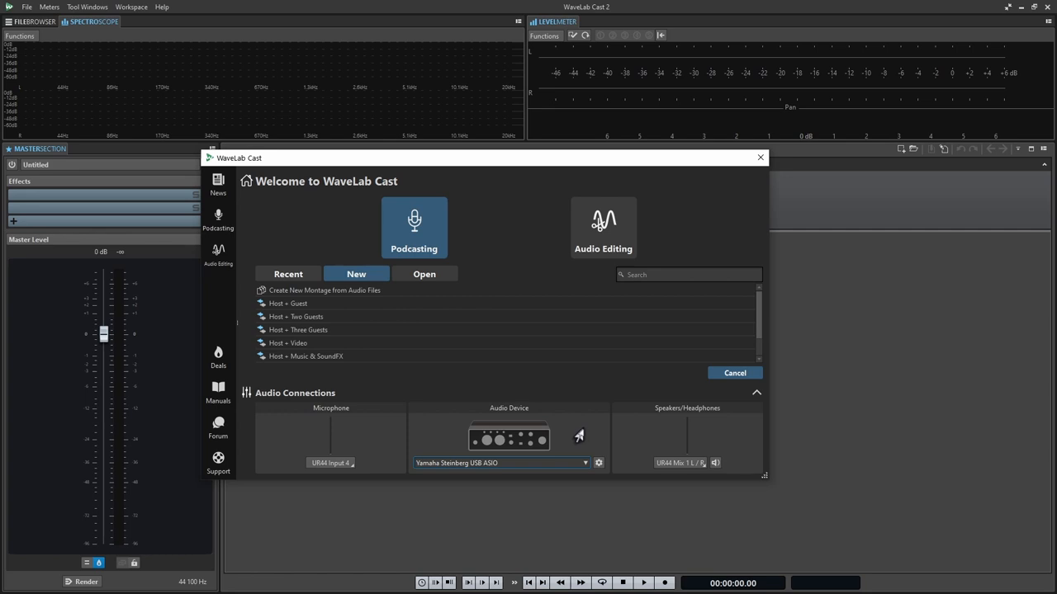
mouse_move(571, 436)
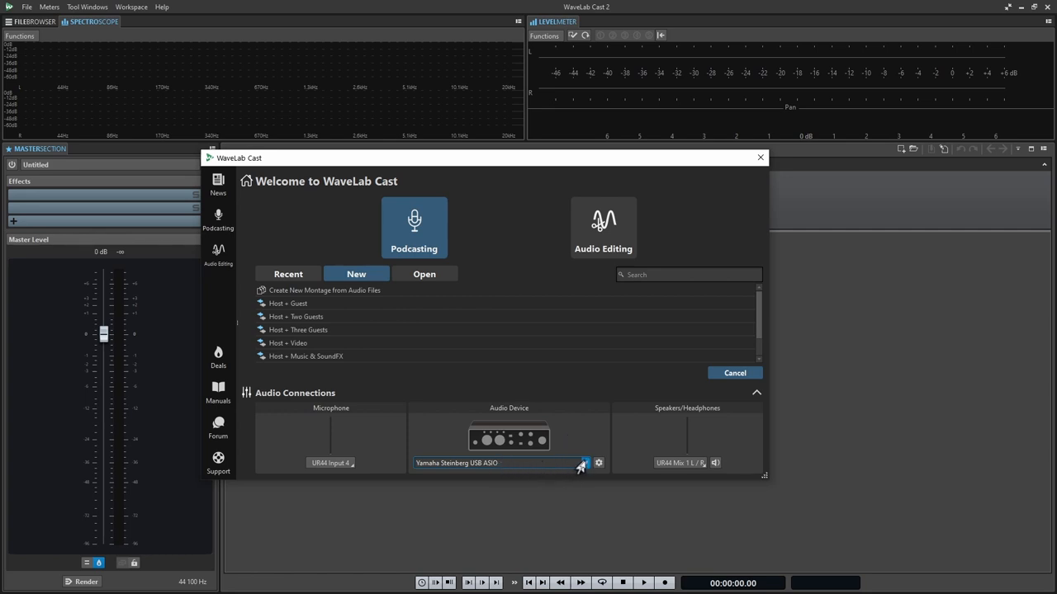
click(584, 463)
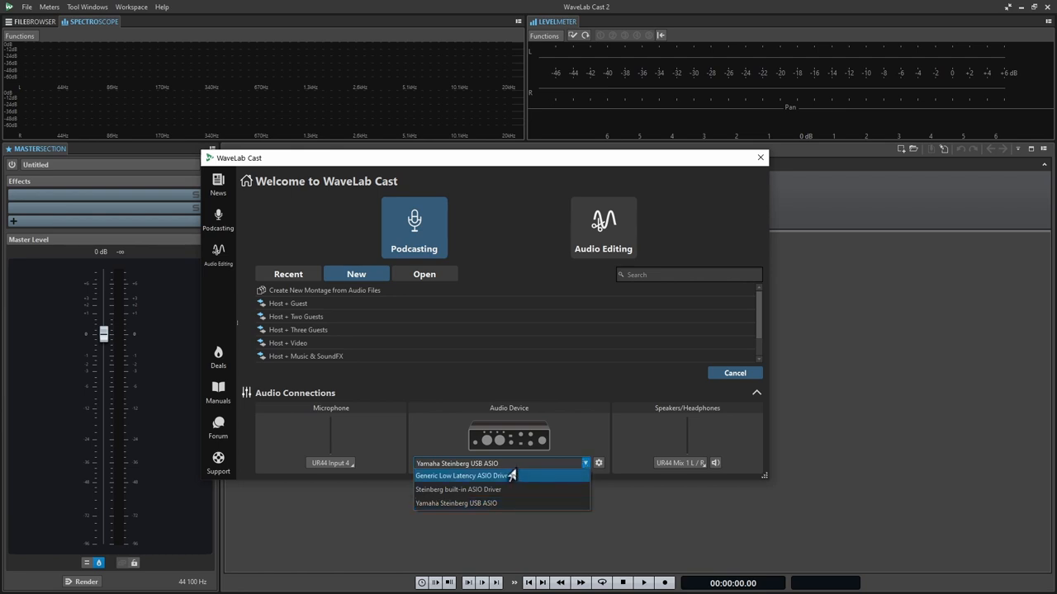
mouse_move(469, 489)
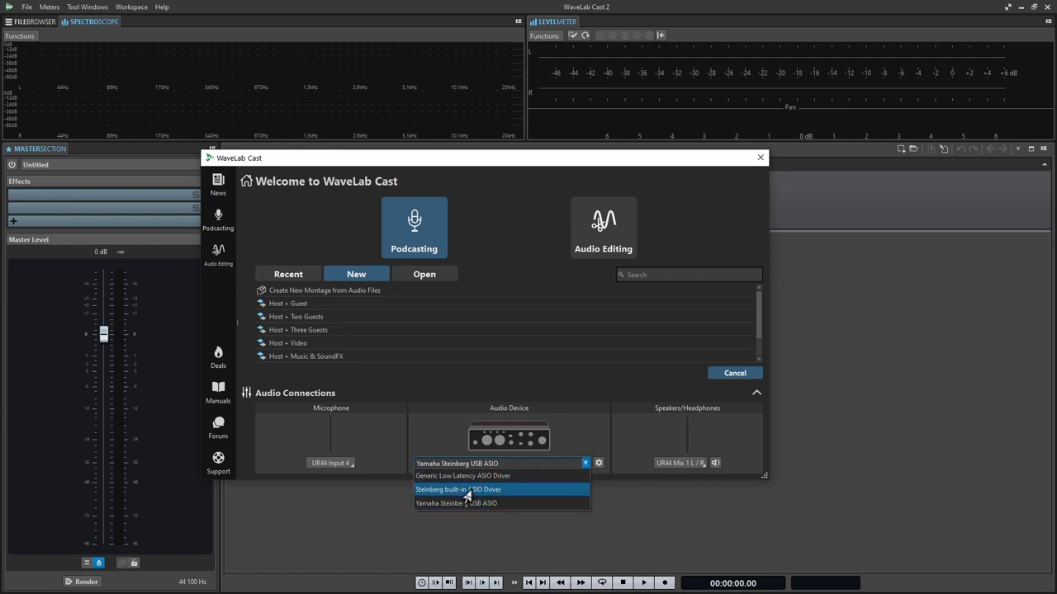
mouse_move(506, 503)
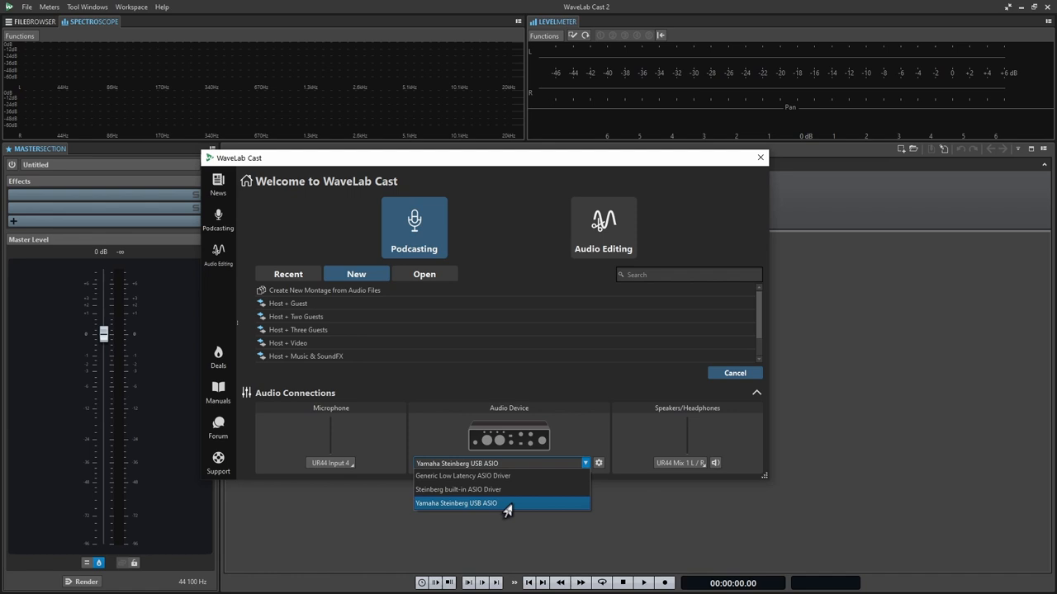
mouse_move(520, 476)
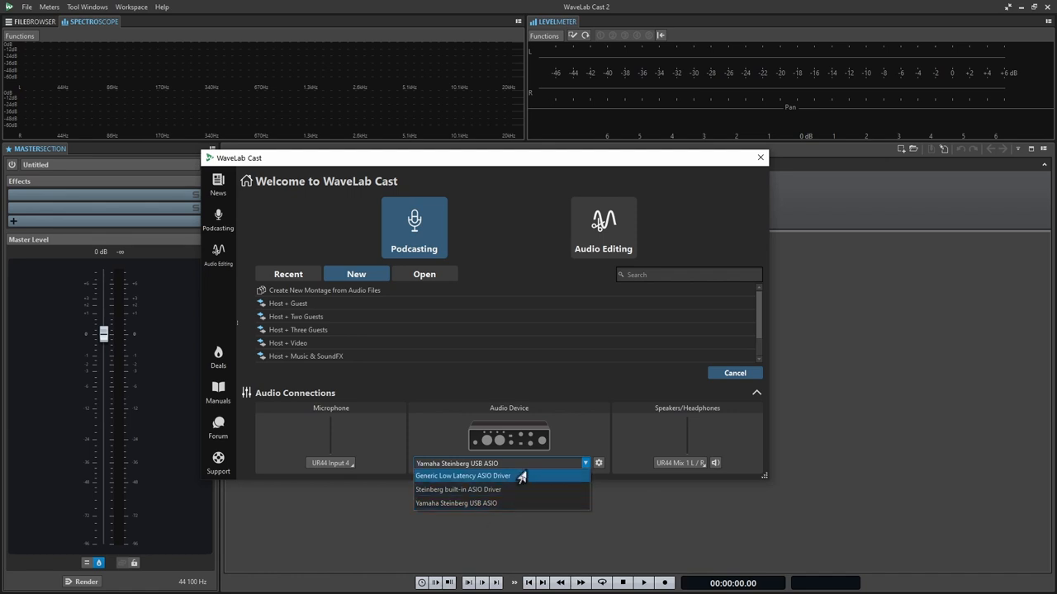
mouse_move(522, 489)
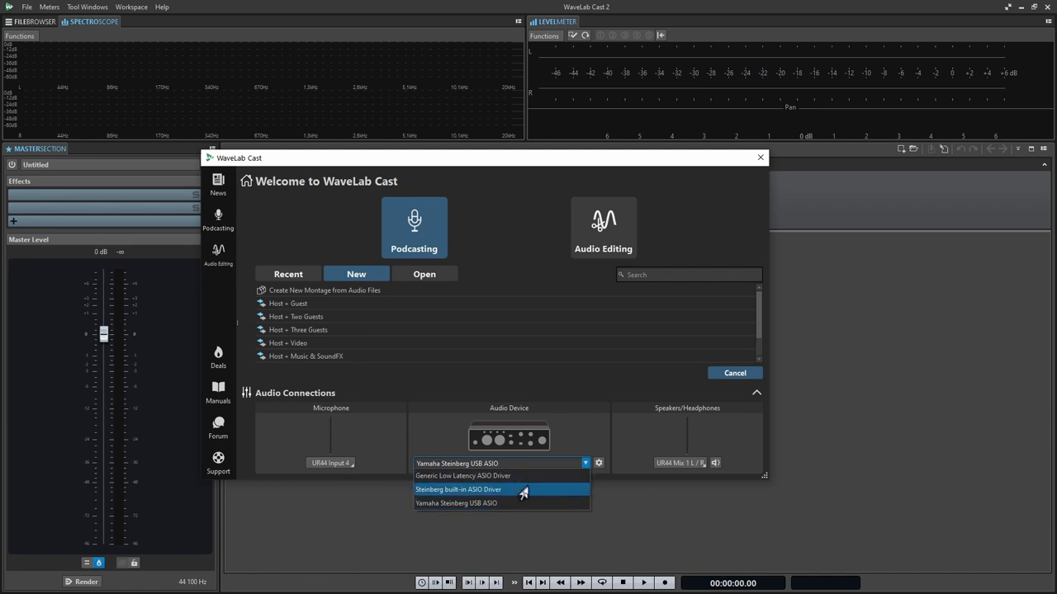
mouse_move(512, 498)
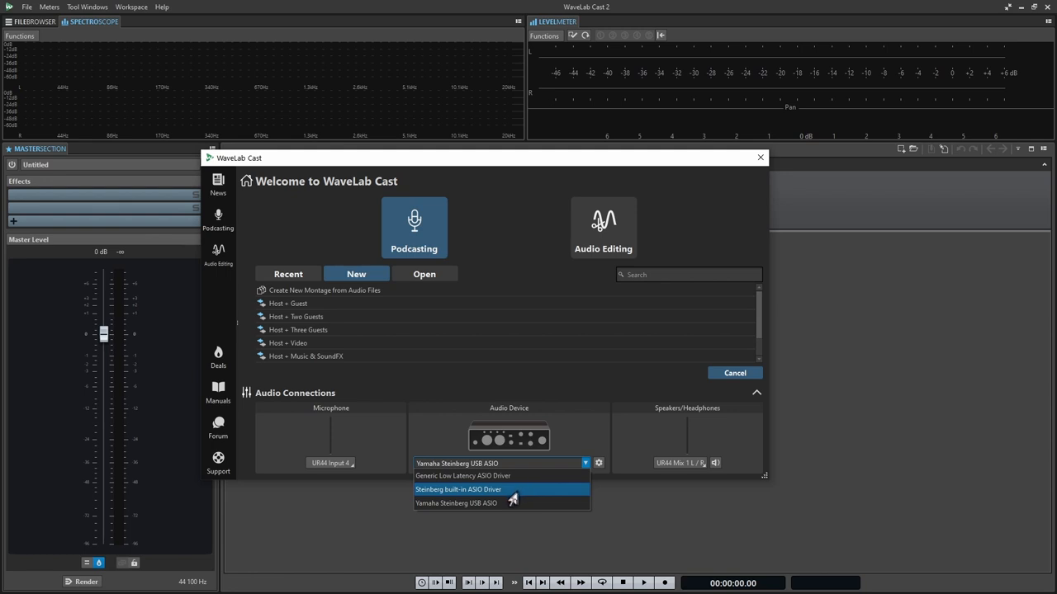
mouse_move(469, 502)
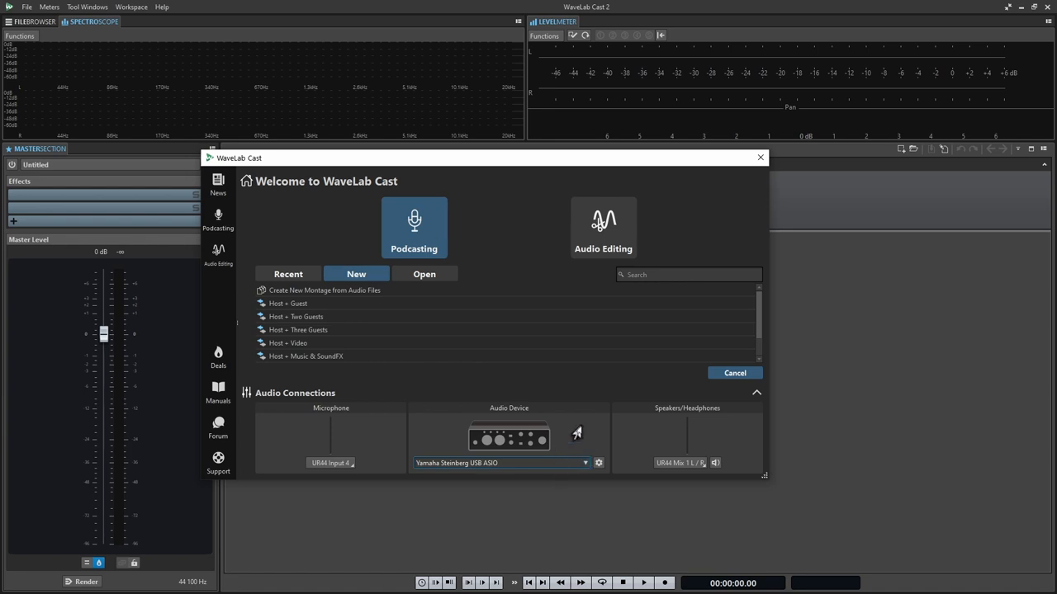
mouse_move(637, 439)
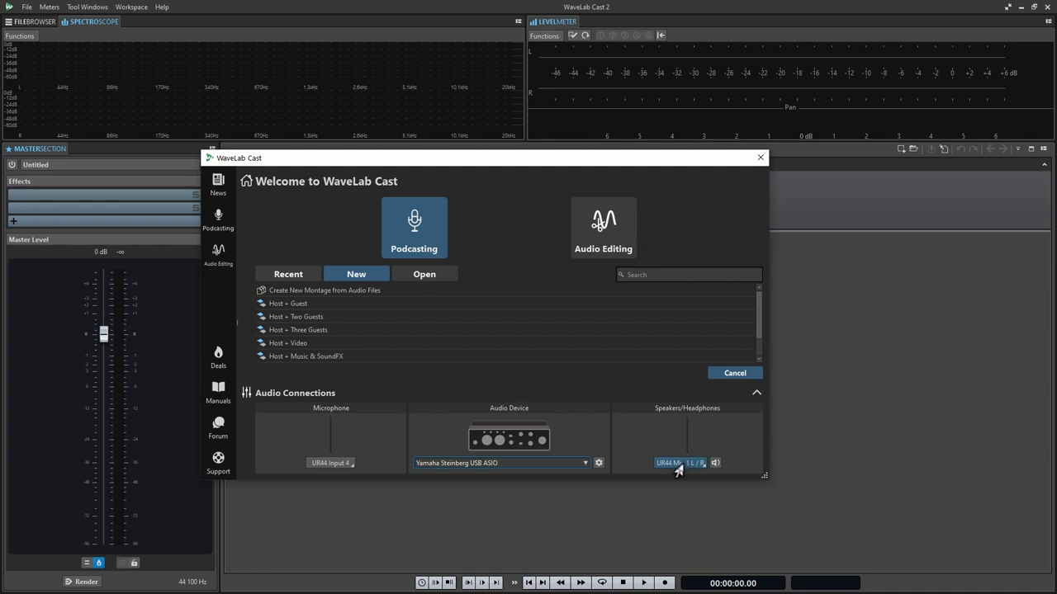
- Keep speaker playback on the UR44 Mix 1 L/R pair and check it with a test tone
click(675, 463)
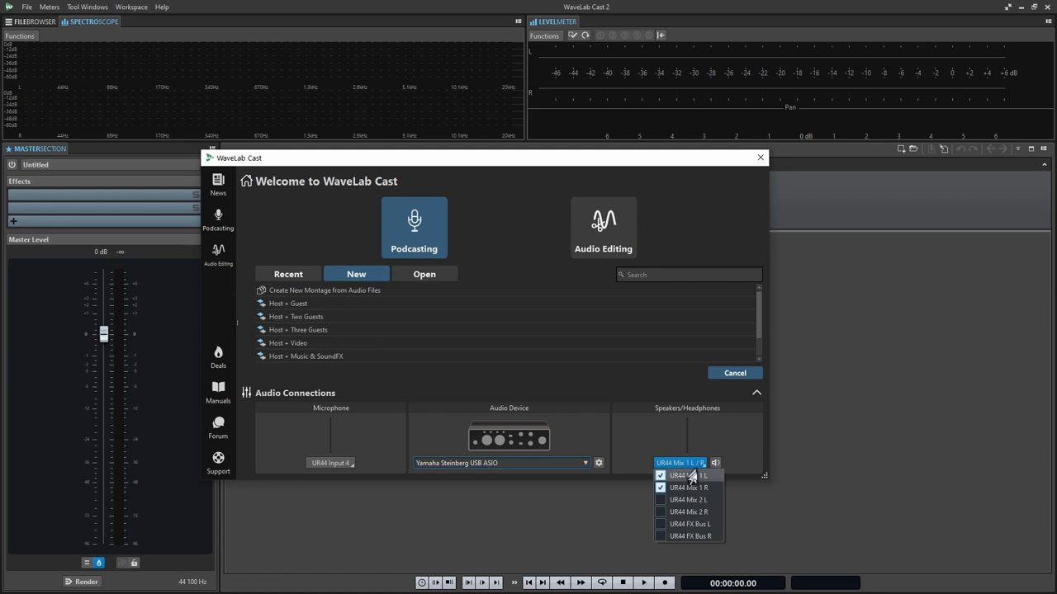
mouse_move(686, 511)
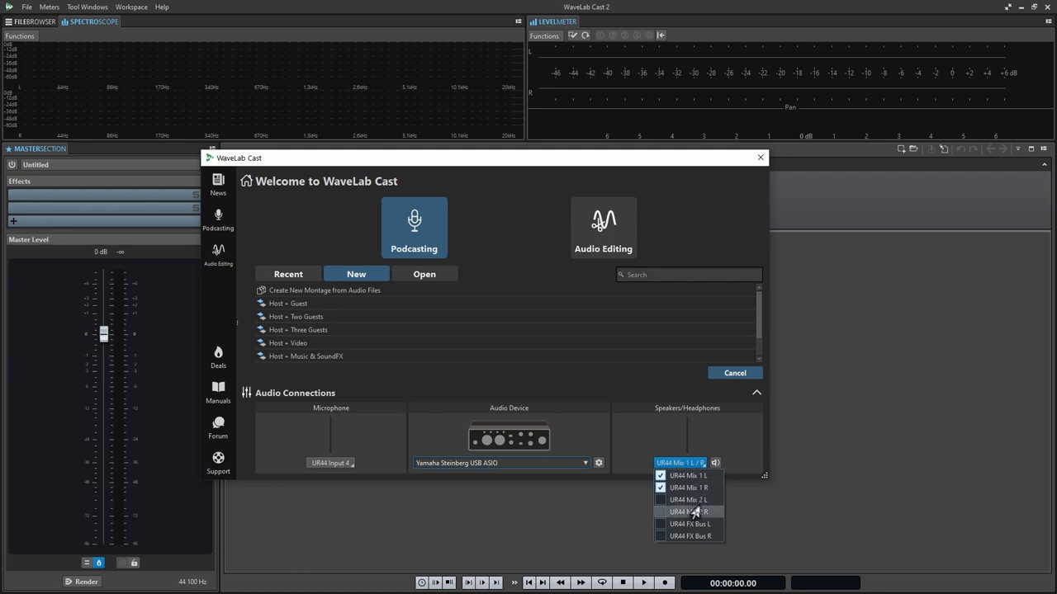
mouse_move(688, 499)
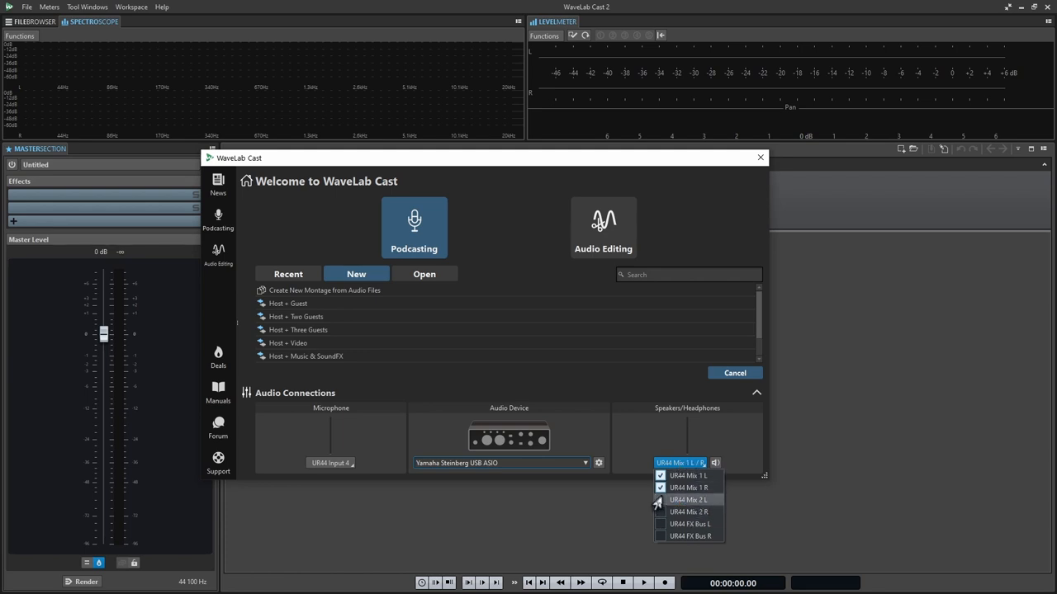
click(660, 499)
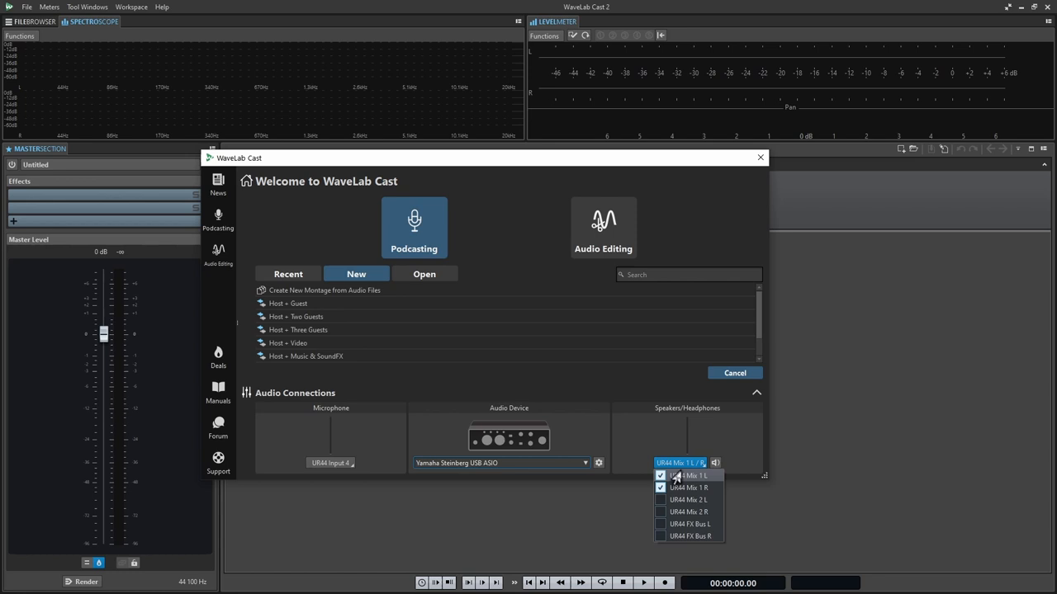
mouse_move(690, 492)
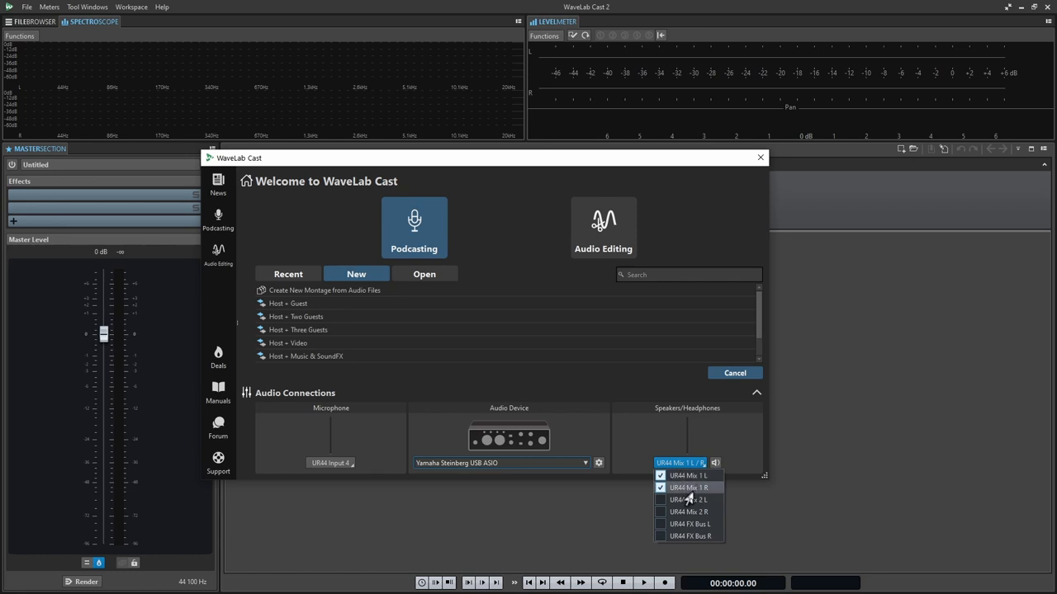
mouse_move(687, 499)
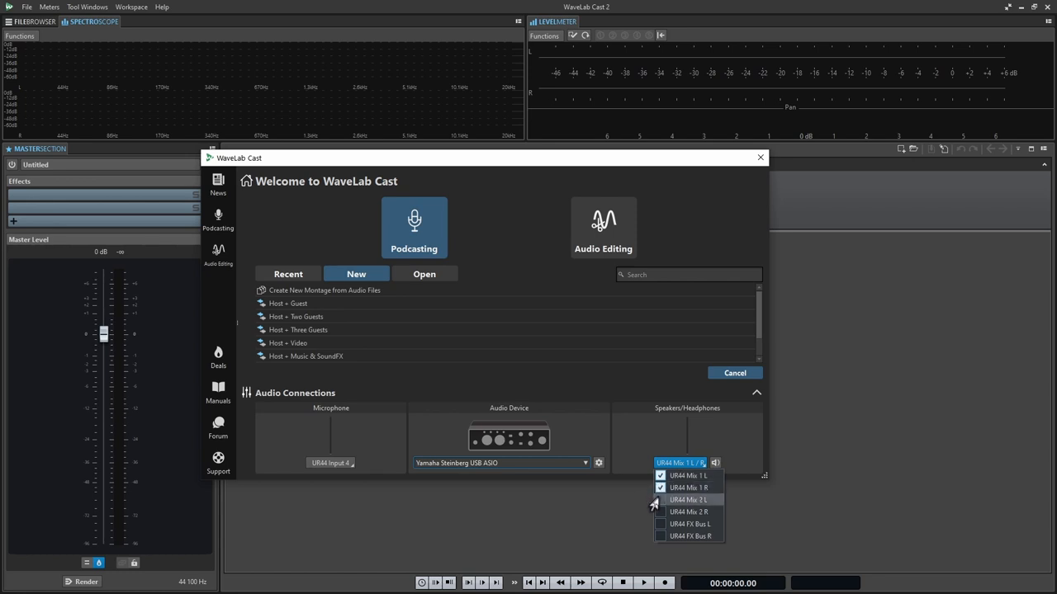
click(288, 274)
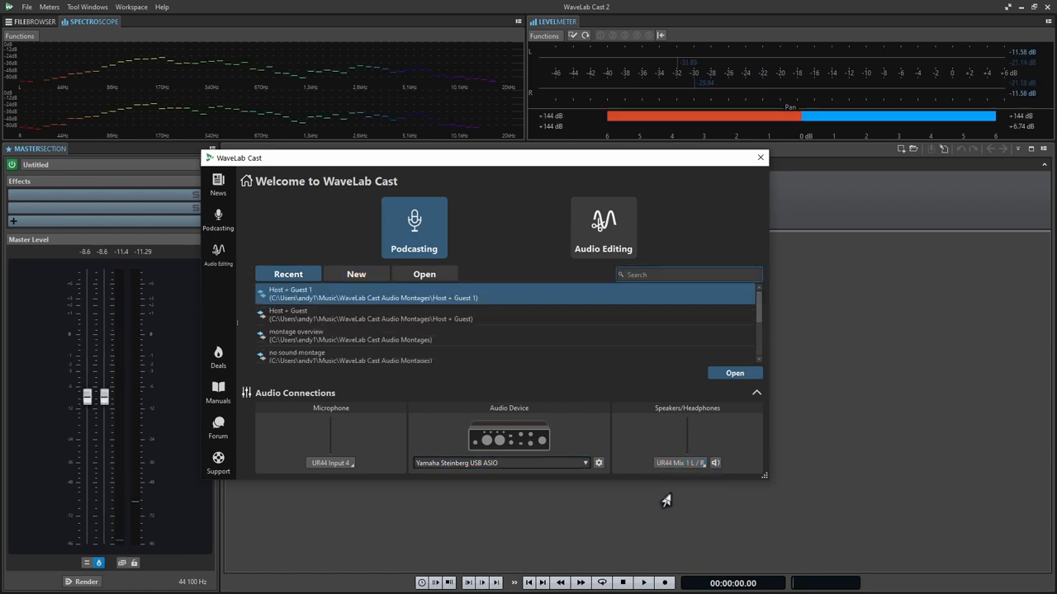
mouse_move(626, 452)
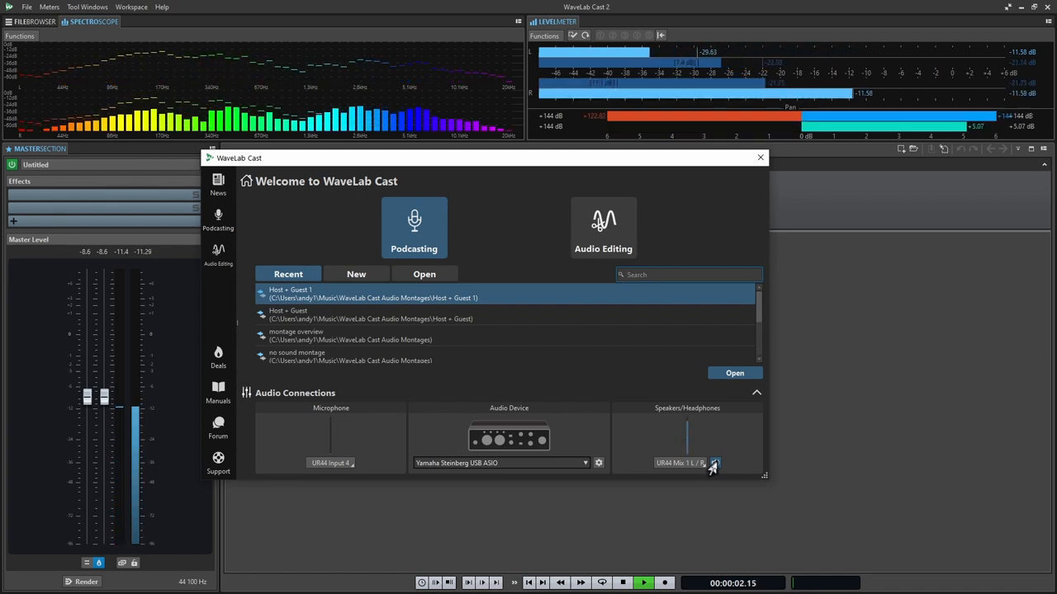
click(623, 583)
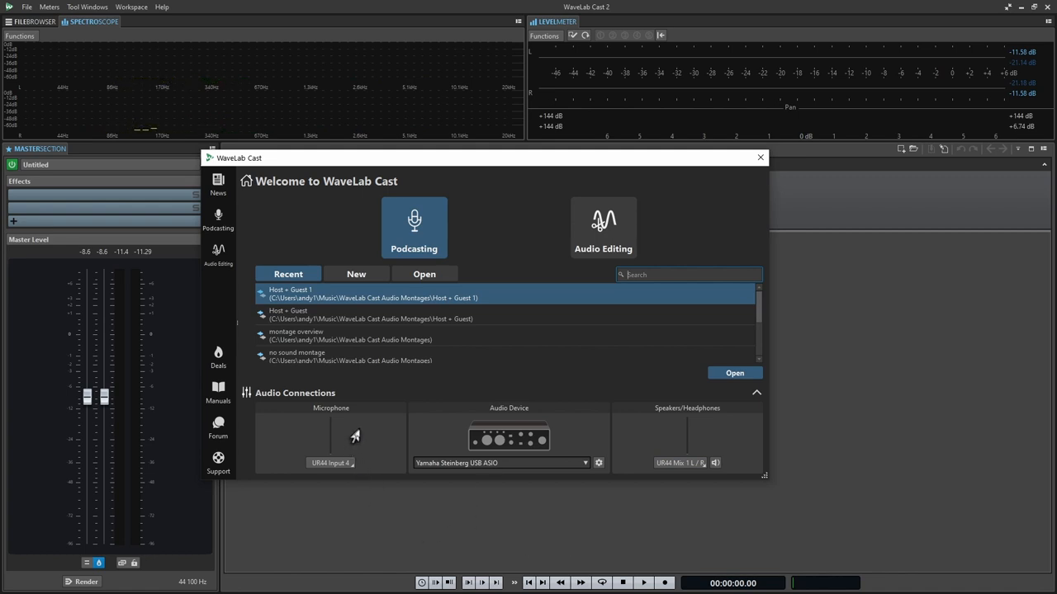
mouse_move(337, 437)
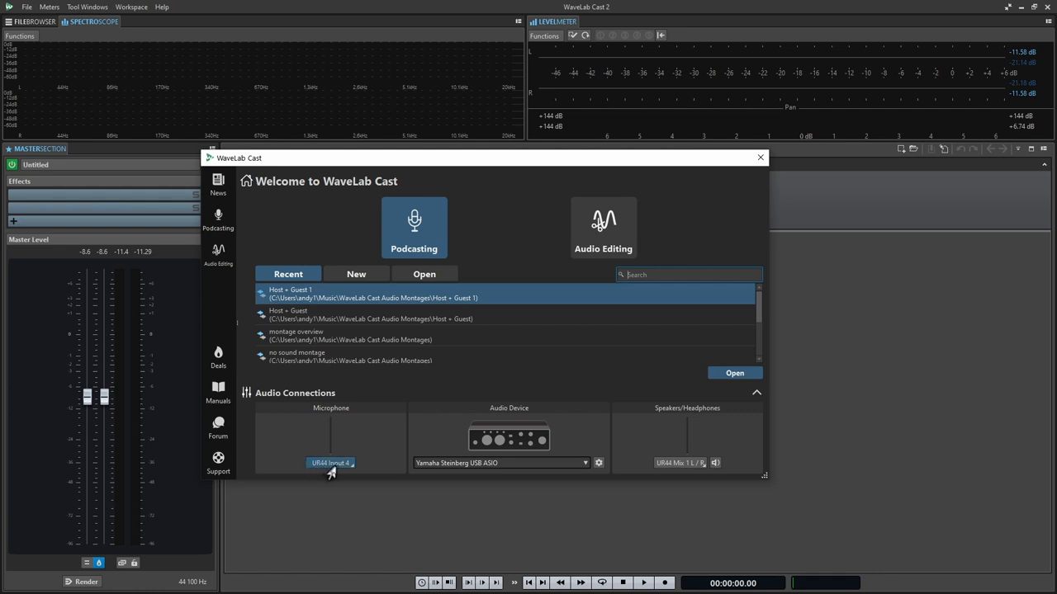
- Set the microphone input to UR44 Input 4
click(330, 462)
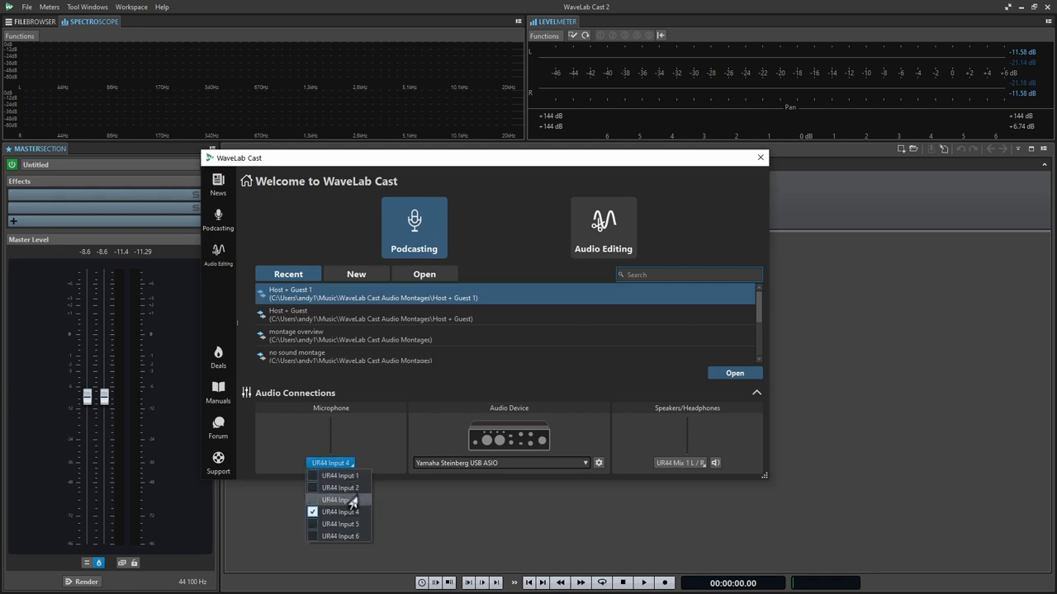
mouse_move(345, 536)
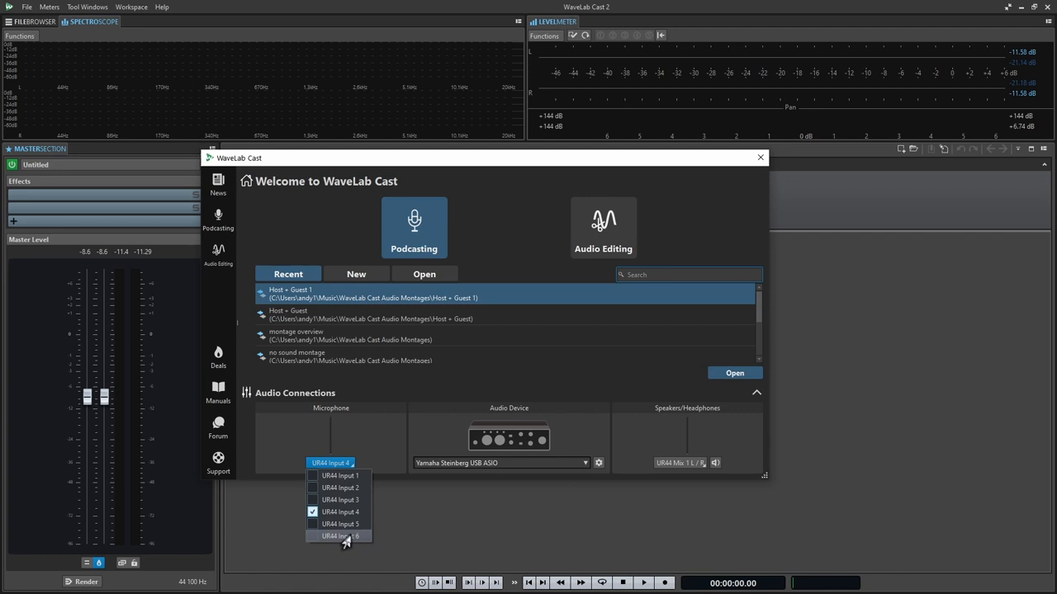
mouse_move(339, 525)
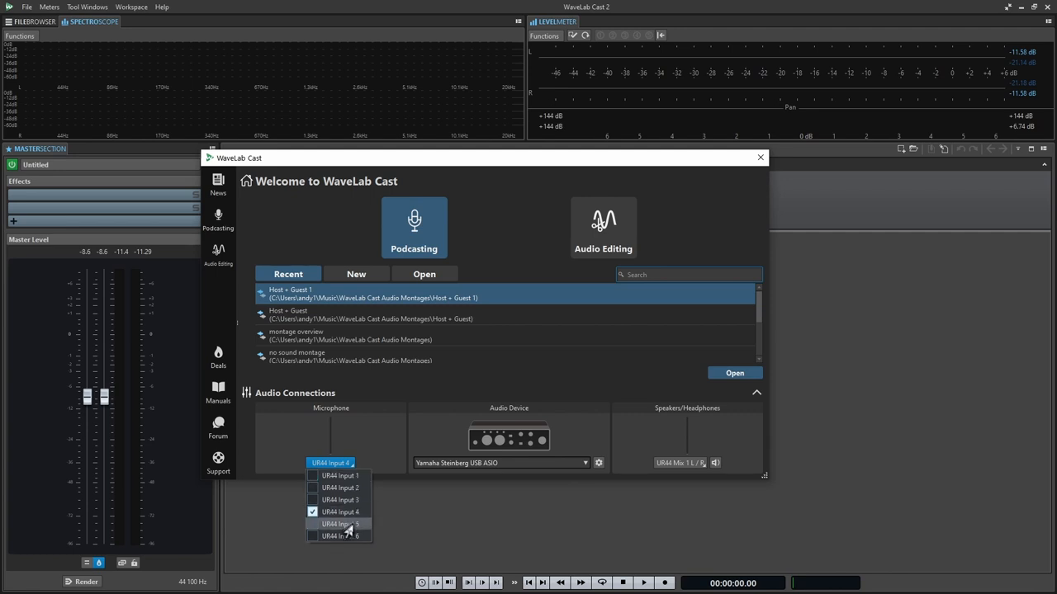
mouse_move(339, 512)
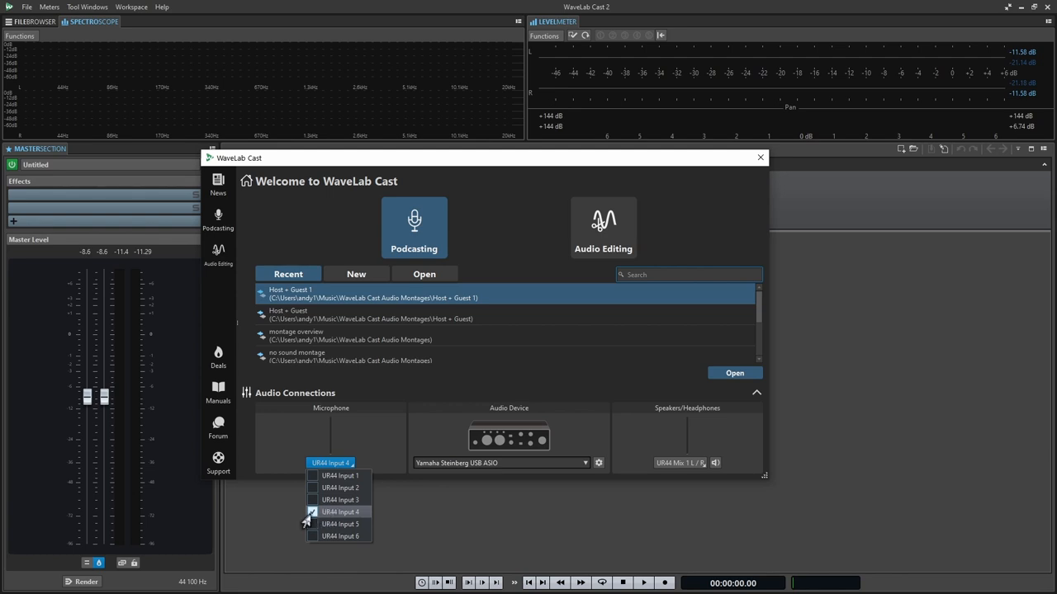
click(338, 512)
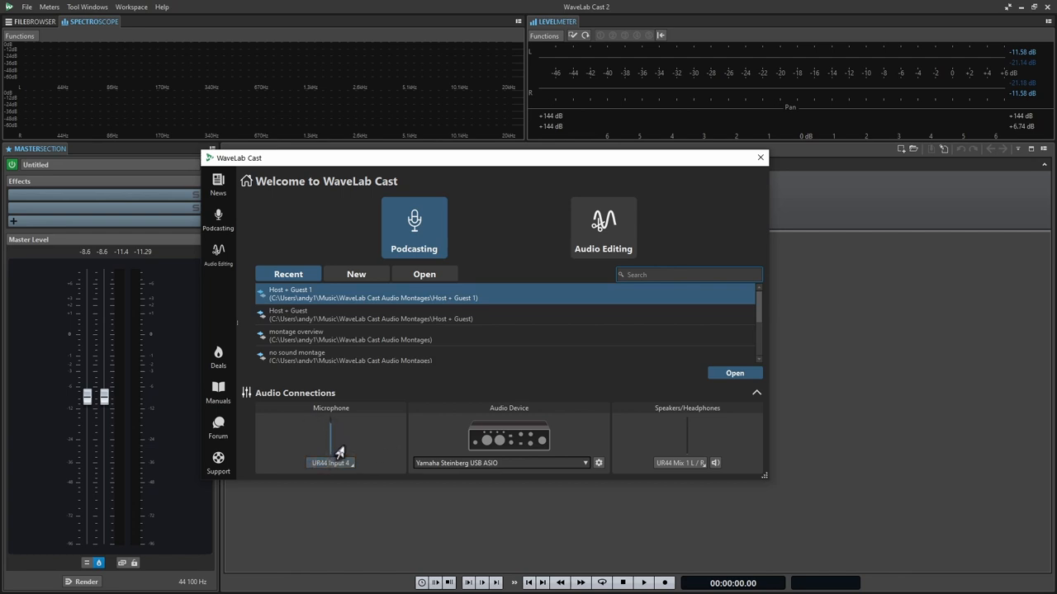
mouse_move(322, 419)
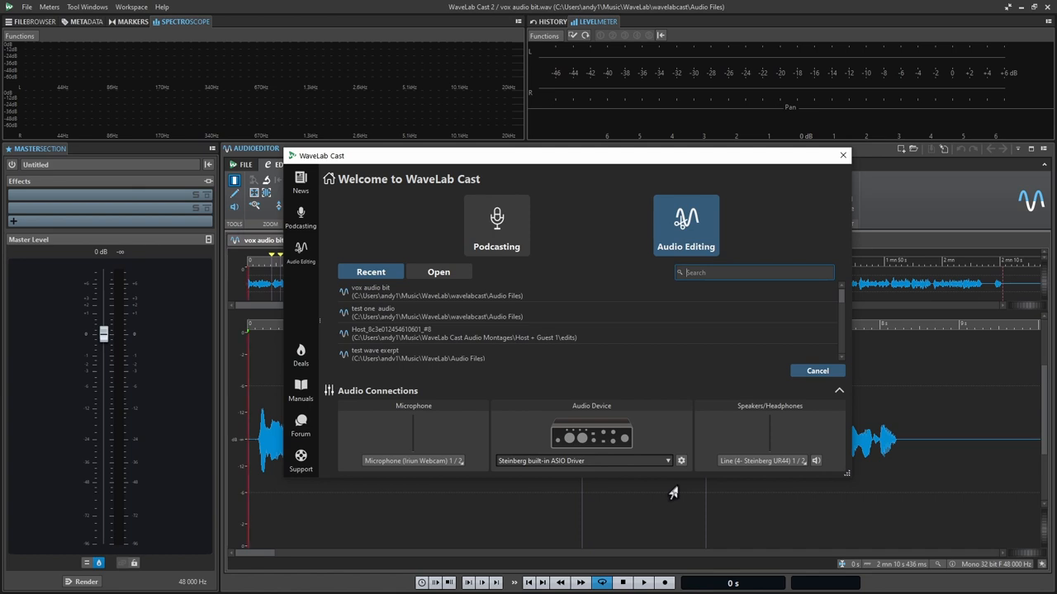
- Select Yamaha Steinberg USB ASIO as audio device and confirm its ports in the control panel
click(667, 460)
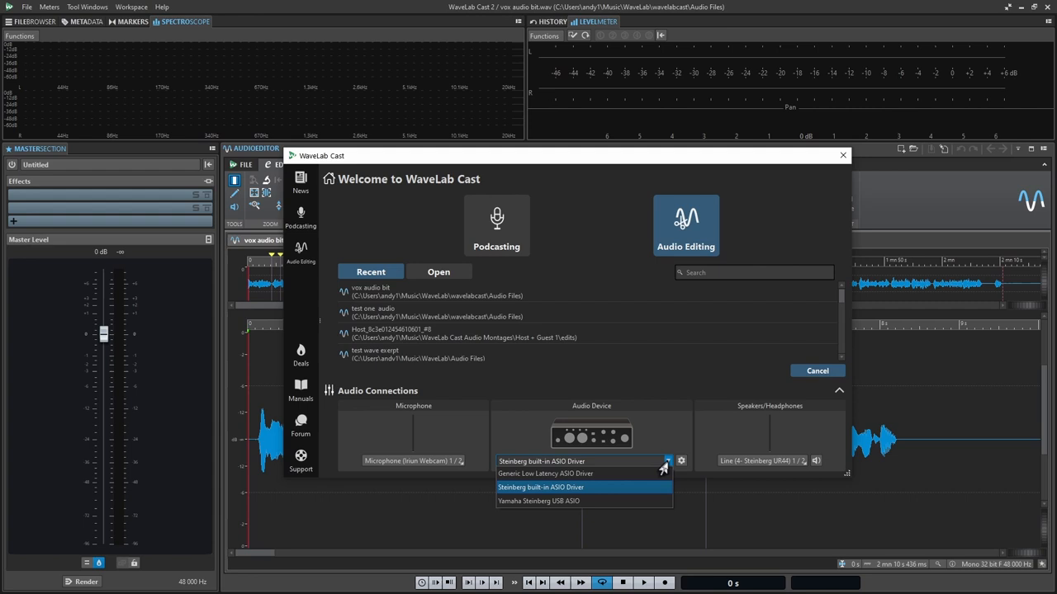
mouse_move(584, 487)
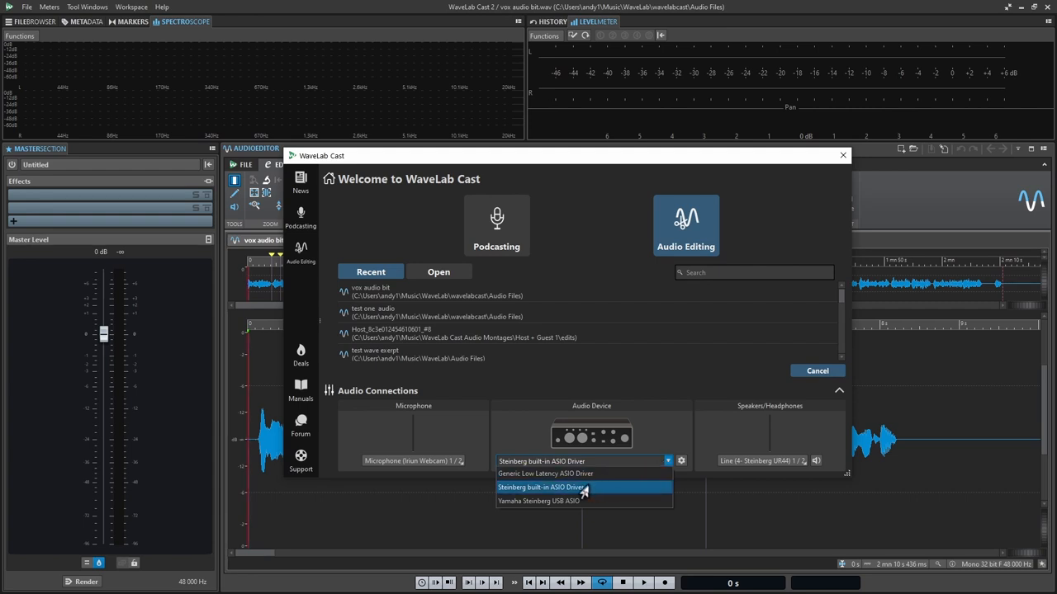
click(541, 485)
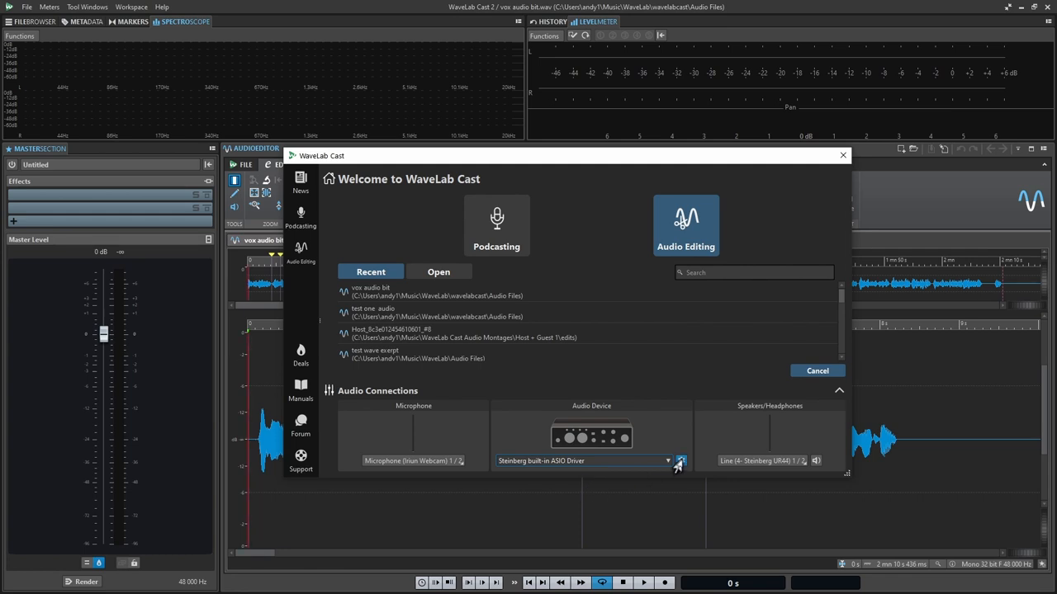
click(680, 460)
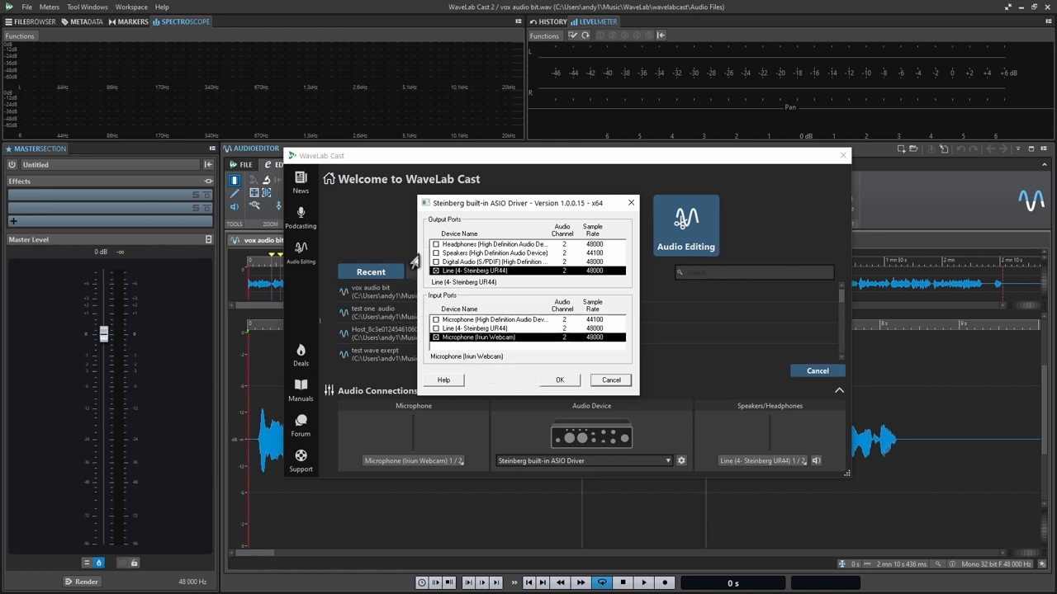
mouse_move(423, 322)
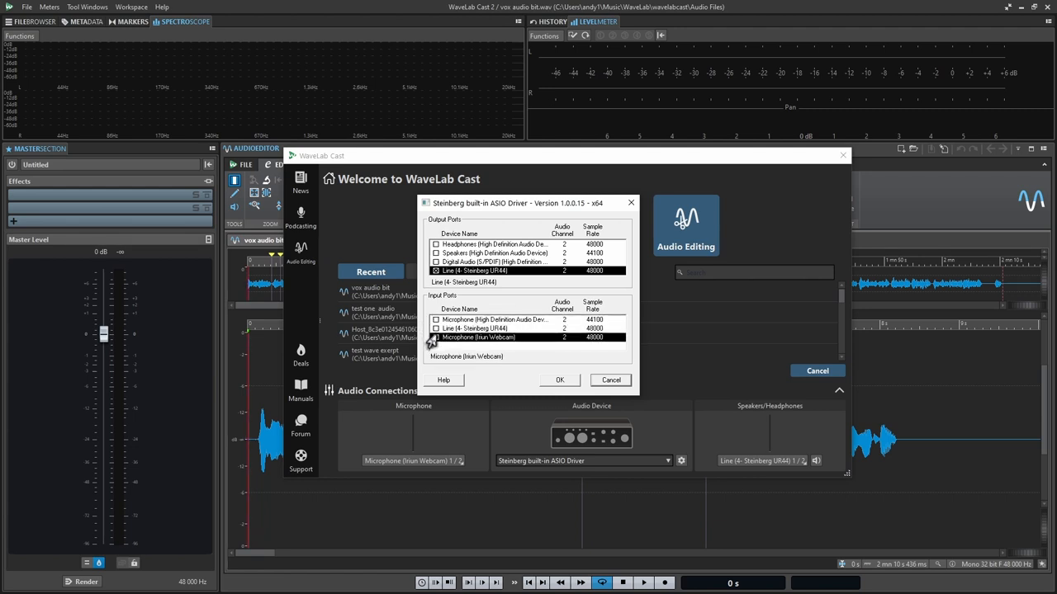
click(436, 337)
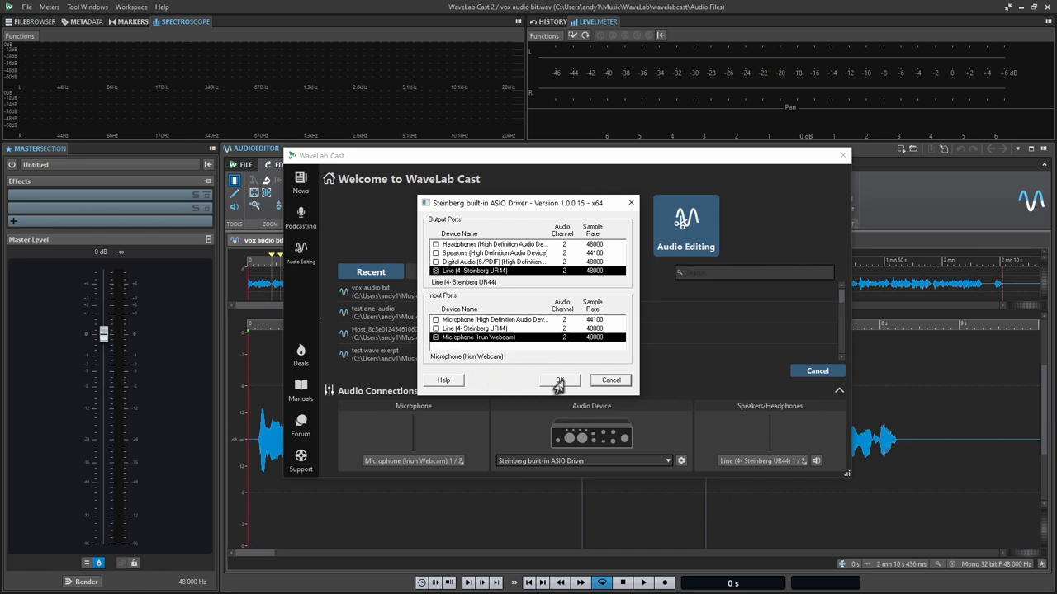
click(560, 380)
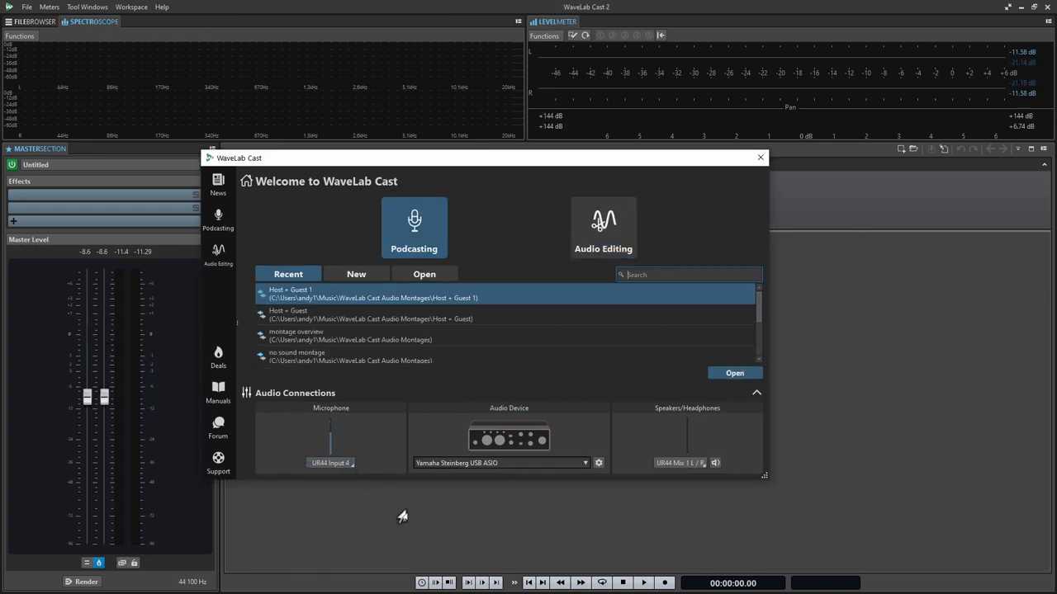
- Keep Mix 1 as speaker output and list the New montage templates down to mono and stereo tracks
click(679, 462)
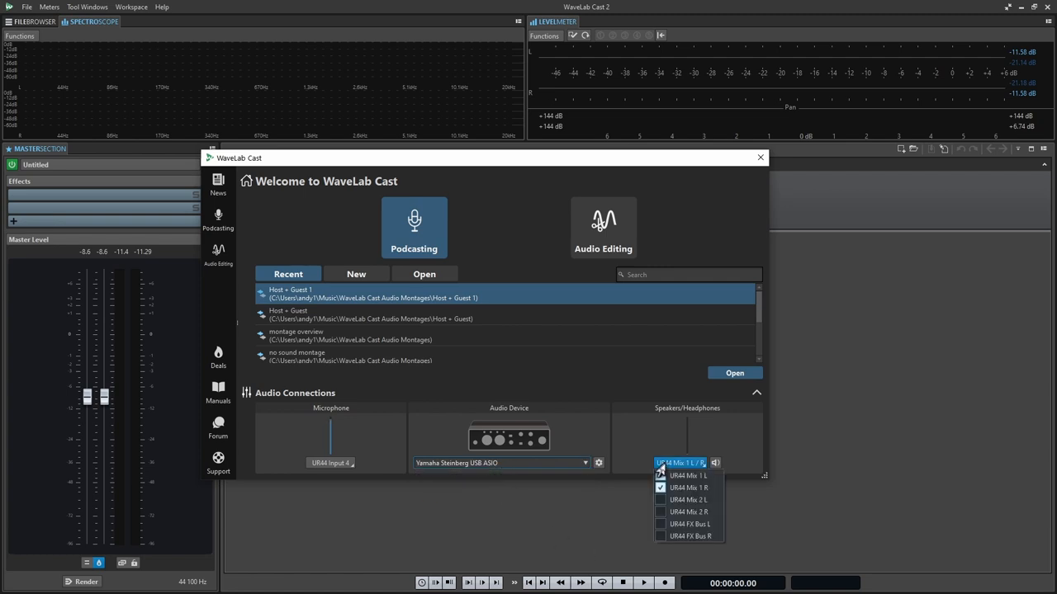
click(330, 462)
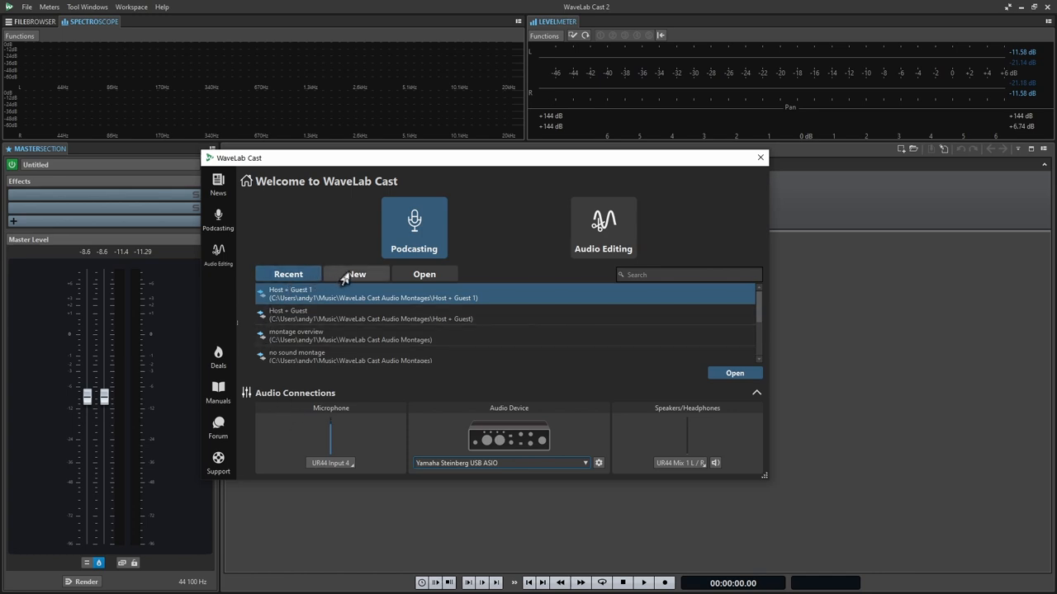
click(356, 274)
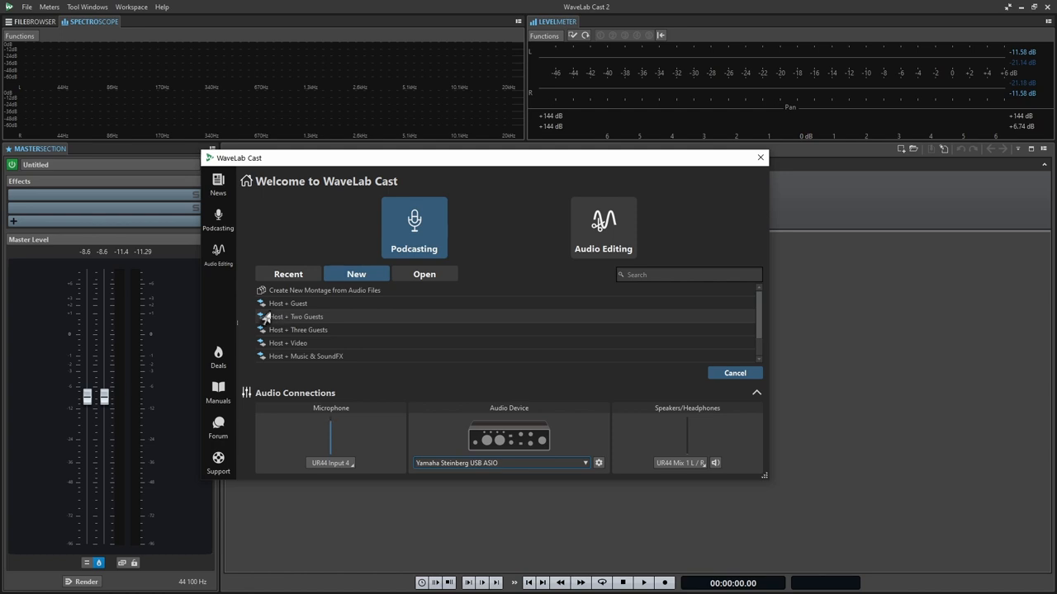
mouse_move(261, 330)
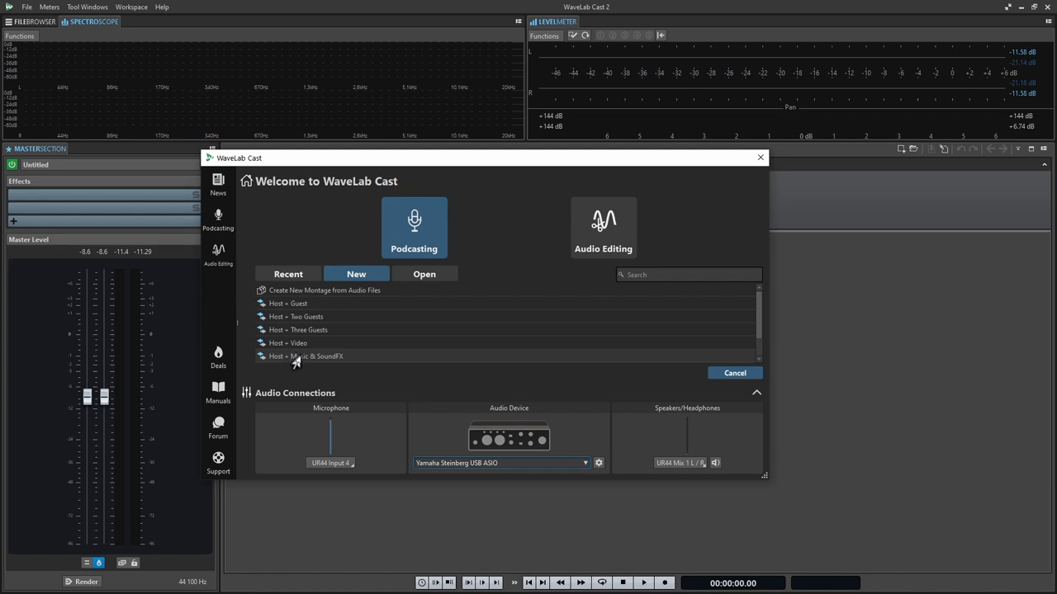
mouse_move(297, 377)
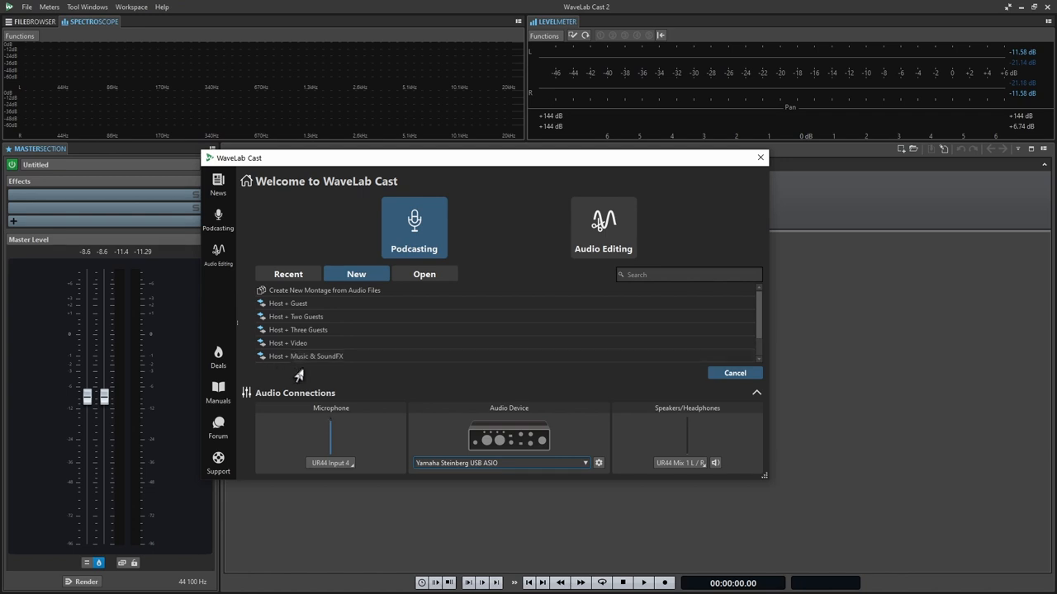
scroll(down, 3)
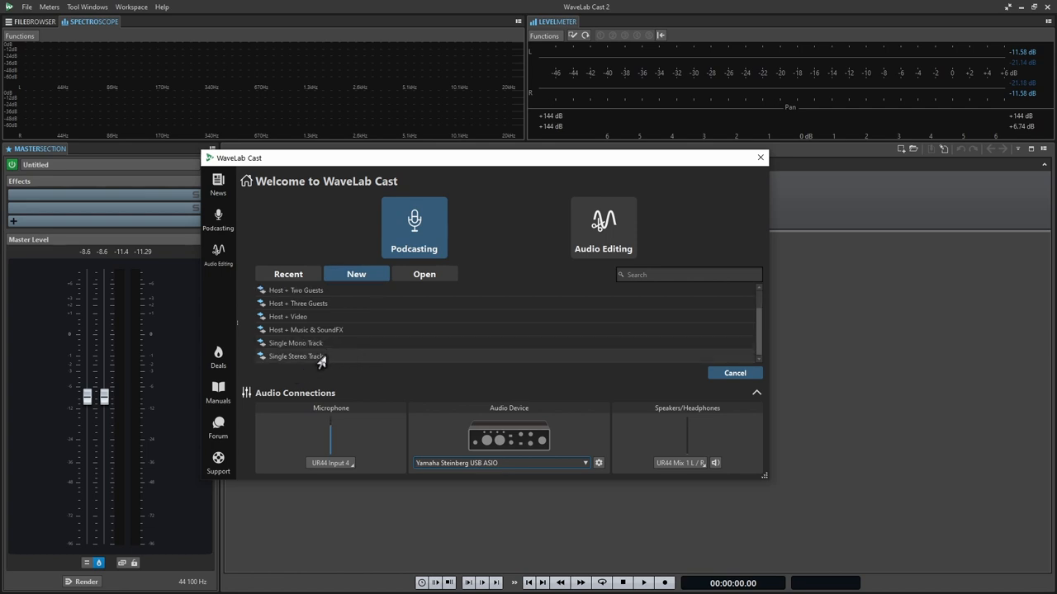
mouse_move(321, 346)
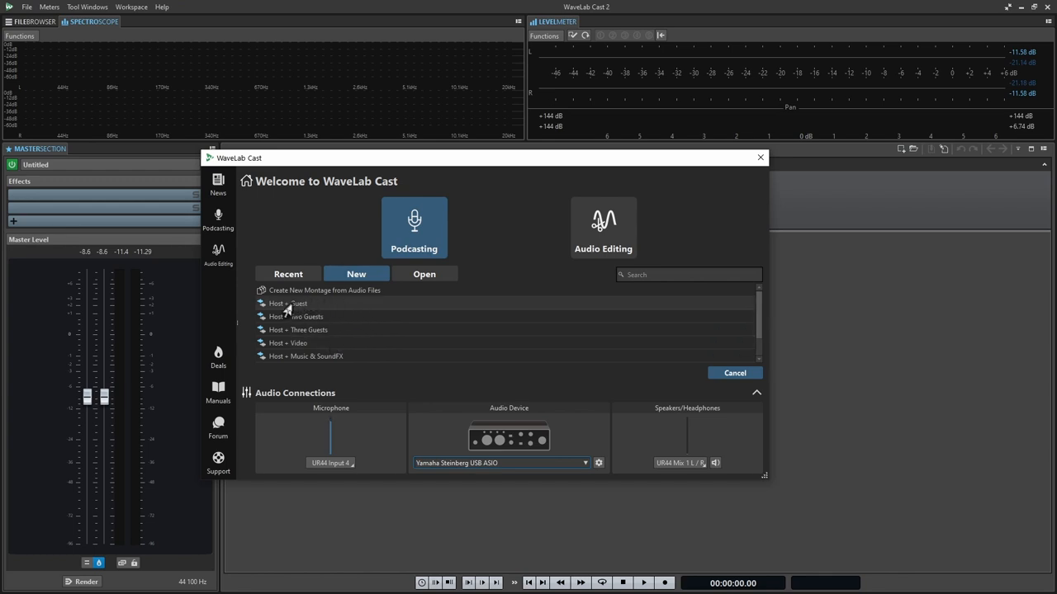
- Start a Host + Guest montage in the default folder and name it 'our podcast'
click(287, 303)
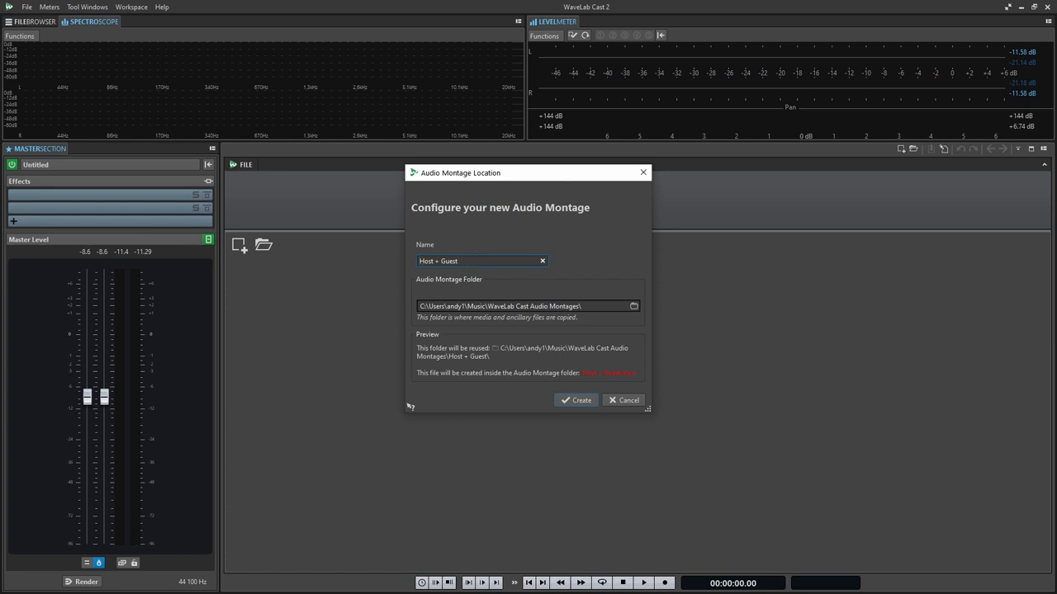
mouse_move(477, 272)
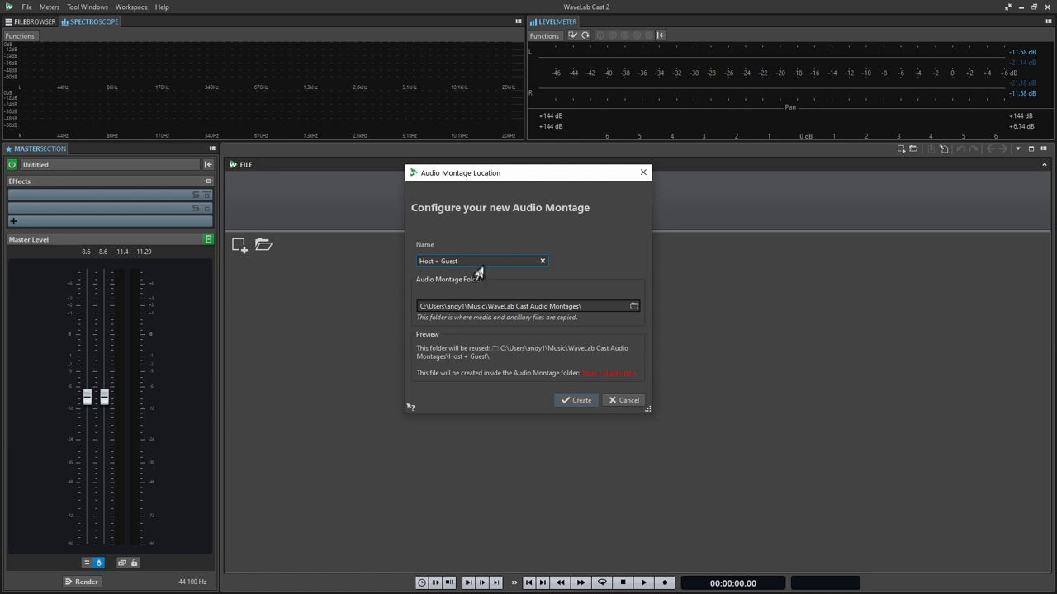
mouse_move(578, 317)
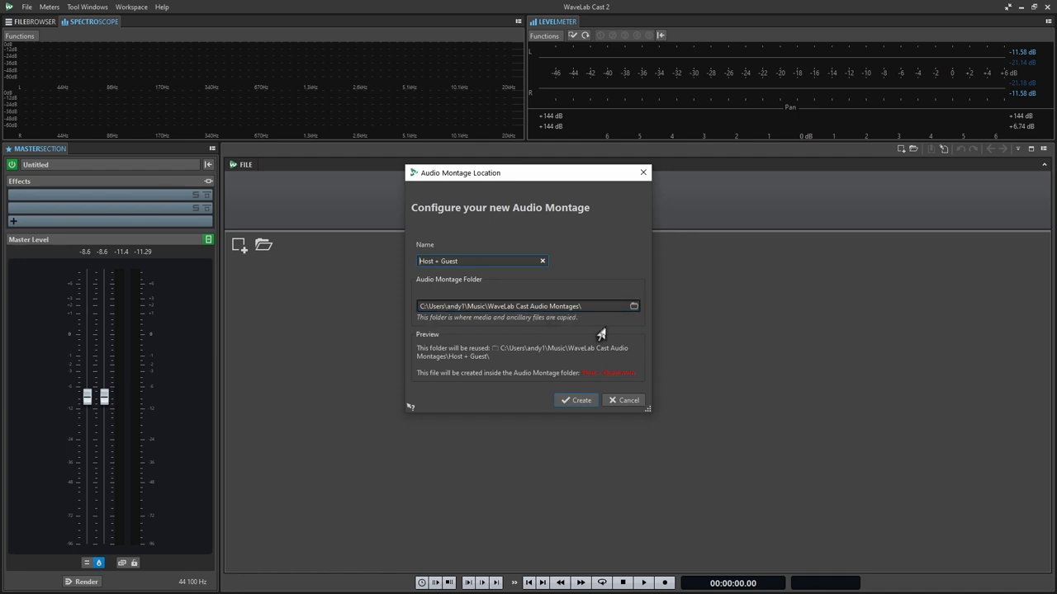
click(634, 305)
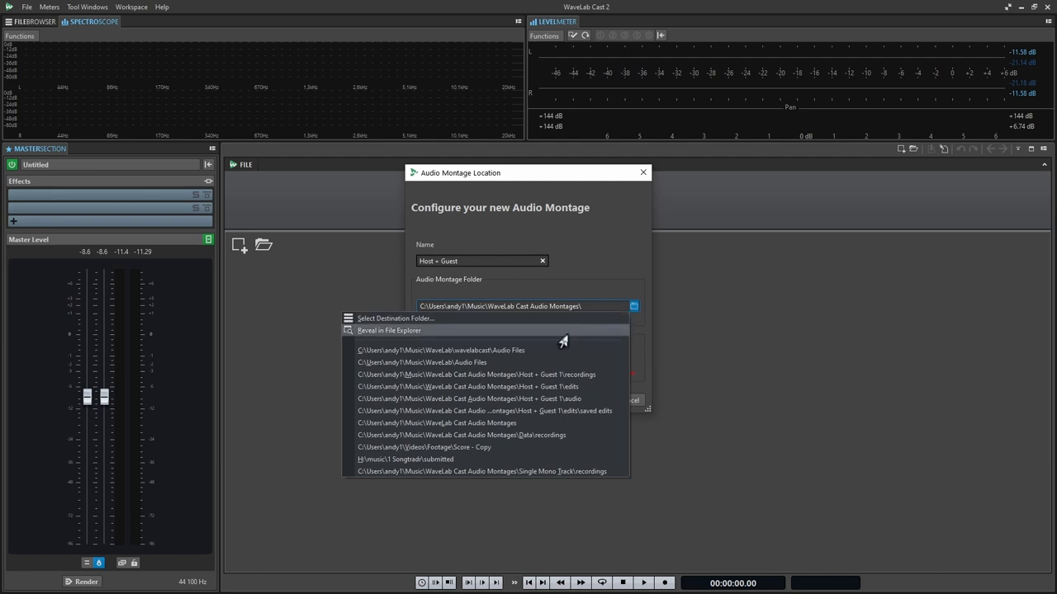
mouse_move(383, 324)
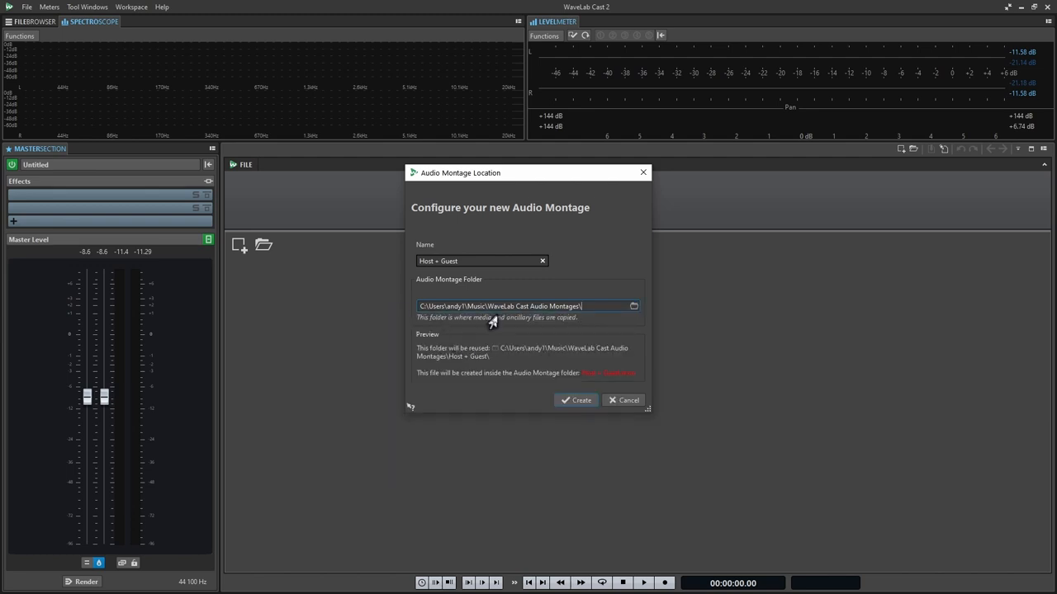
triple_click(459, 261)
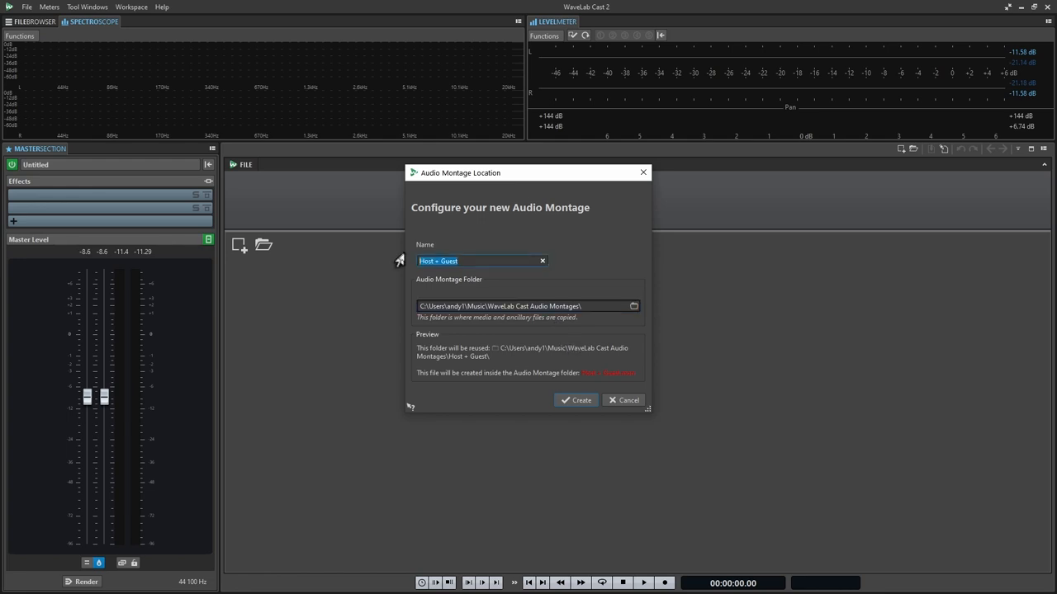
text(our podcast)
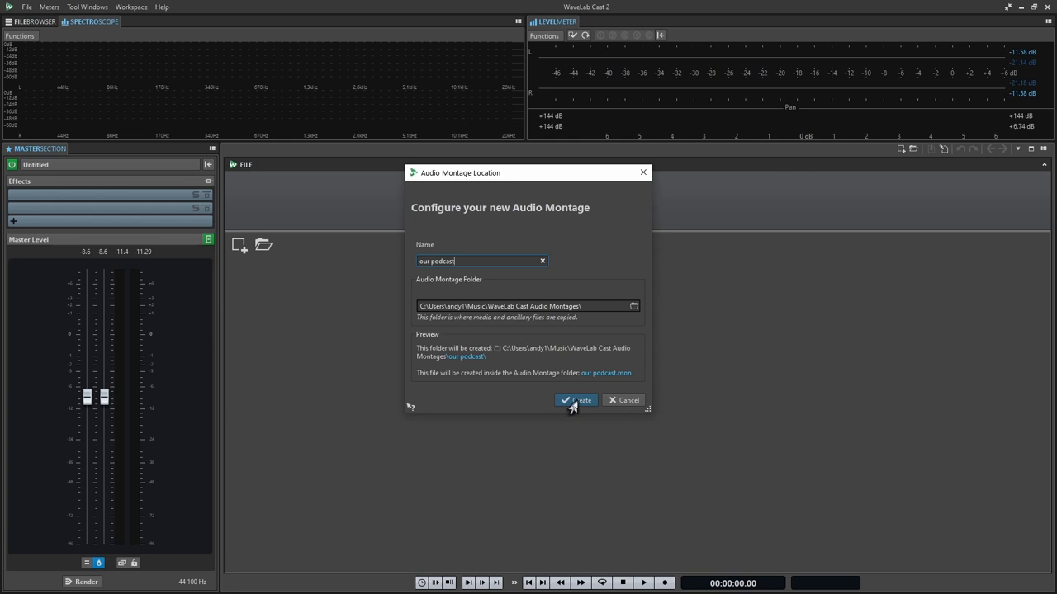
- Create the 'our podcast' montage and make Host the recording track with the cursor placed in it
click(576, 401)
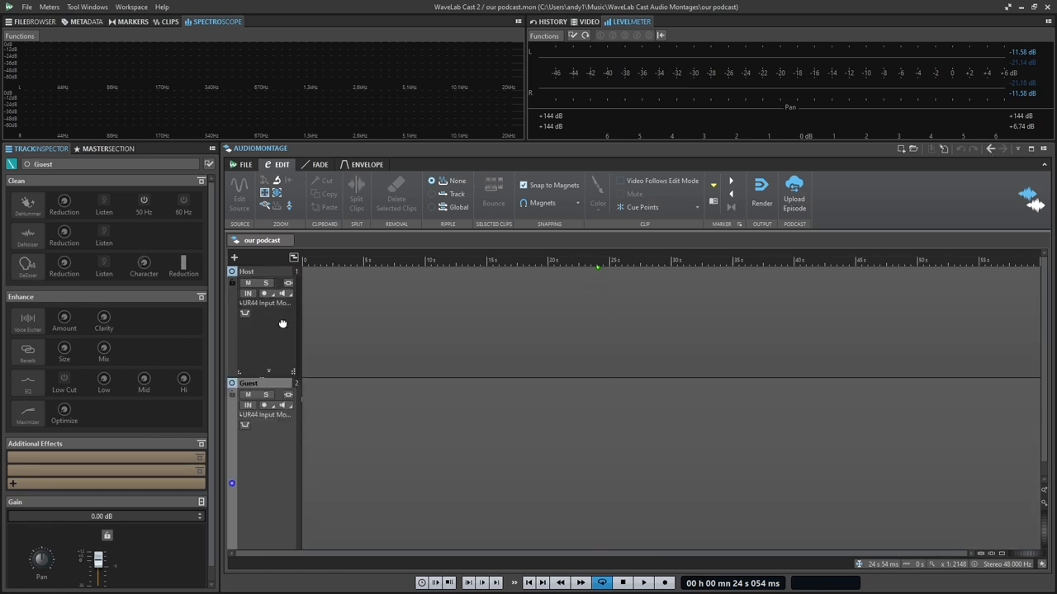
mouse_move(289, 353)
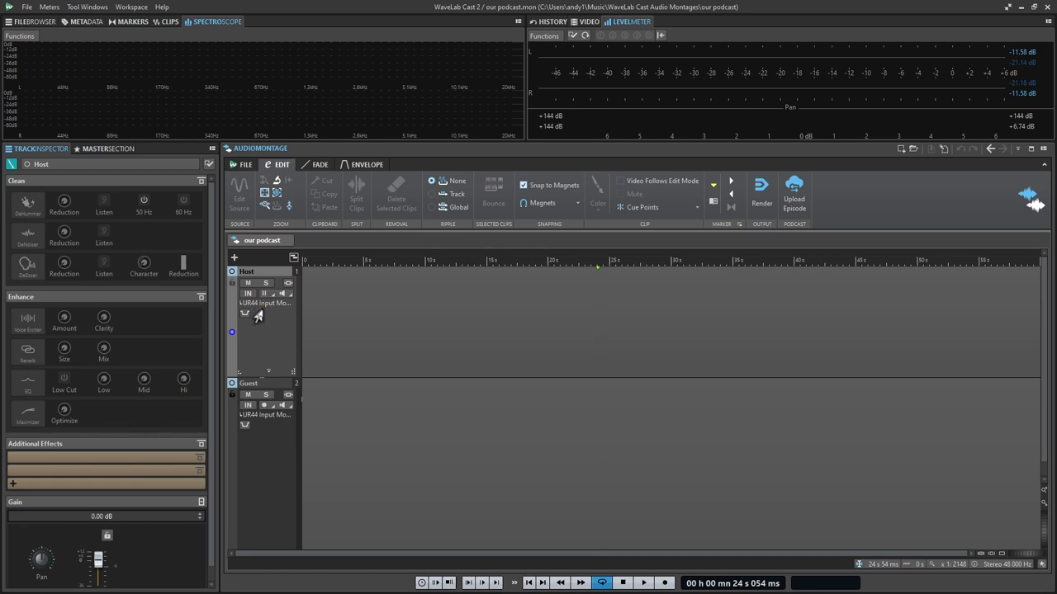
click(539, 346)
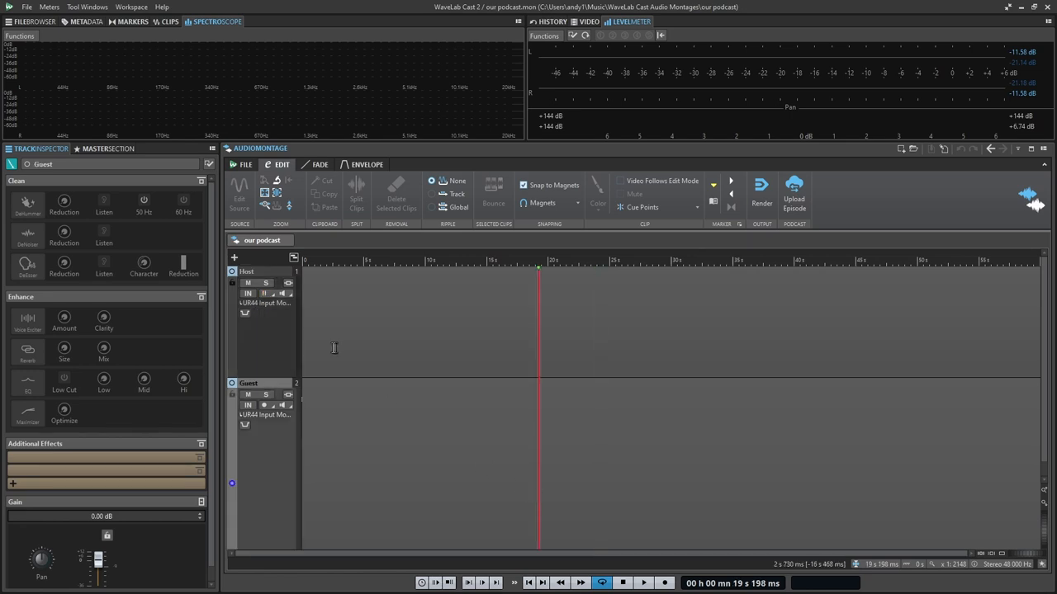
click(248, 270)
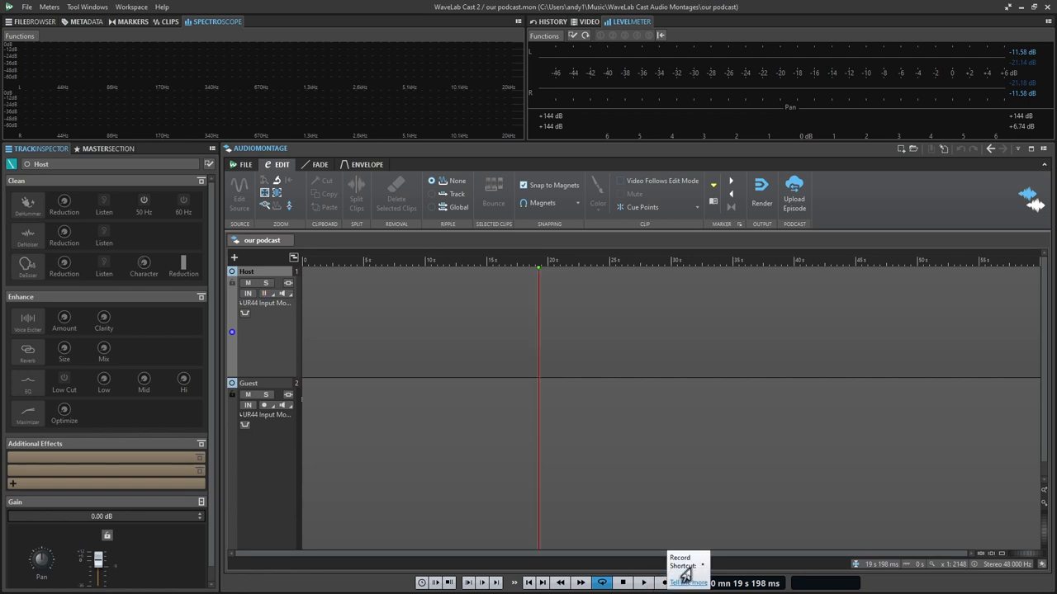
- Record a first take on the Host track, then a second take from a later timeline position
click(264, 294)
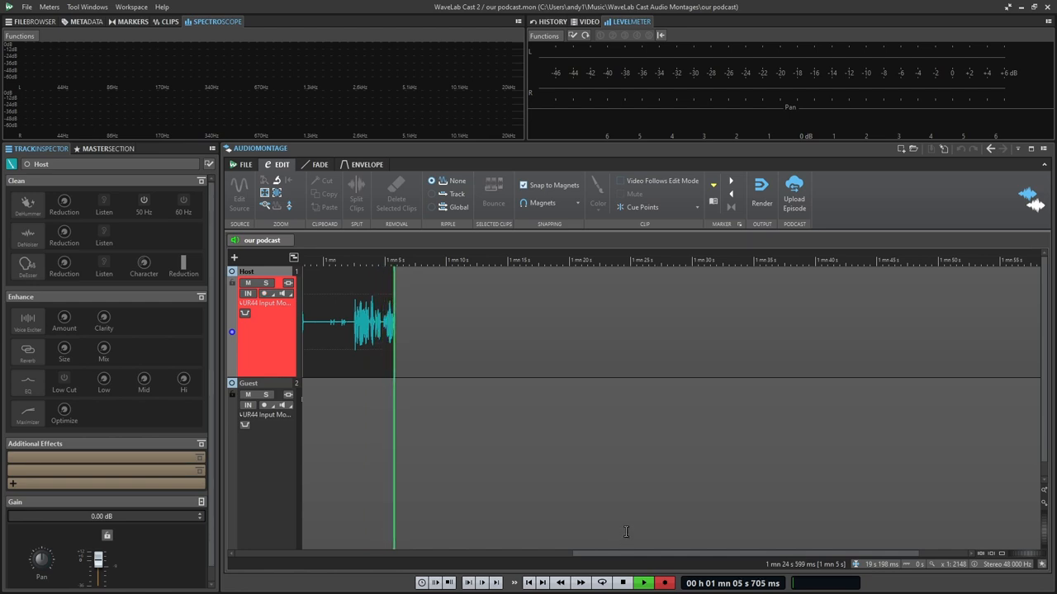
click(367, 322)
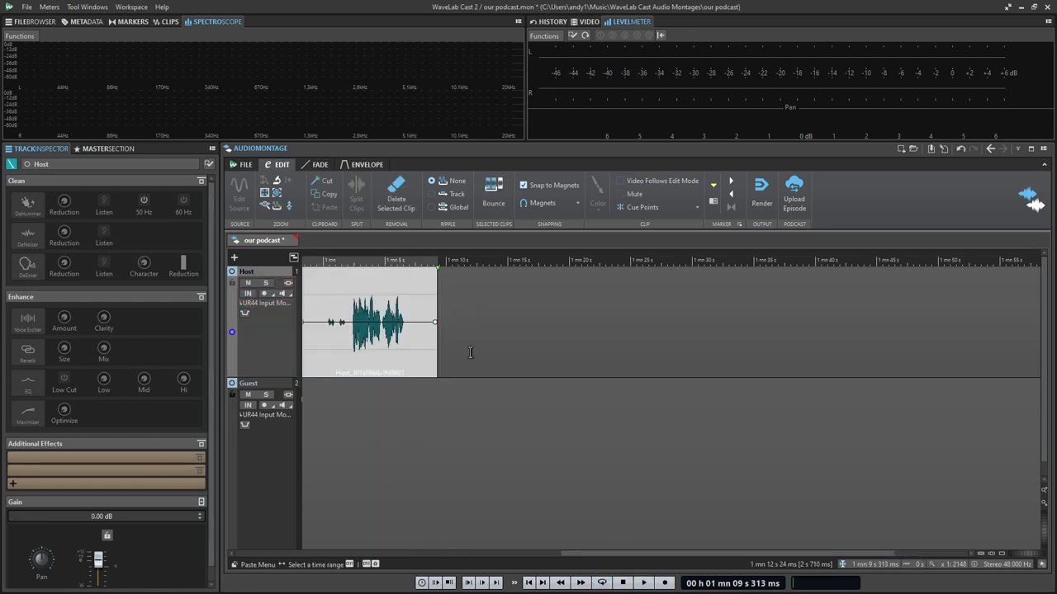
click(541, 261)
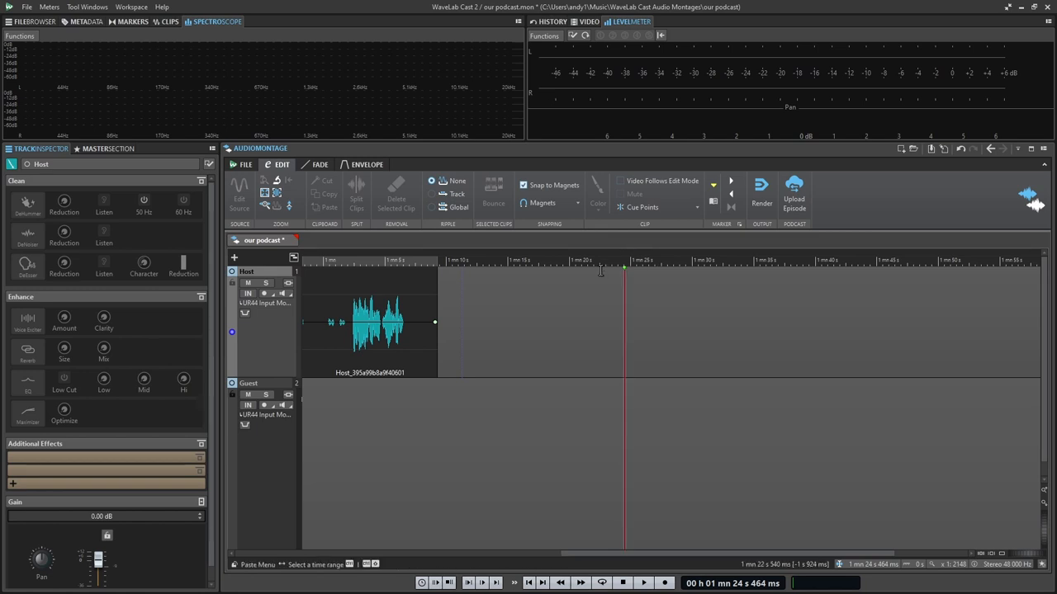
click(644, 583)
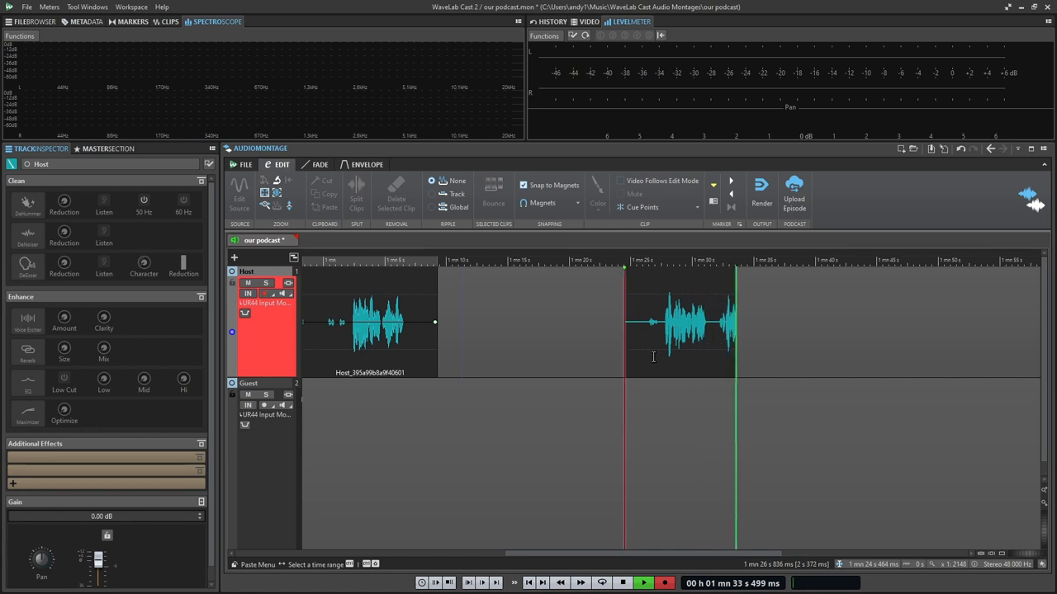
click(685, 322)
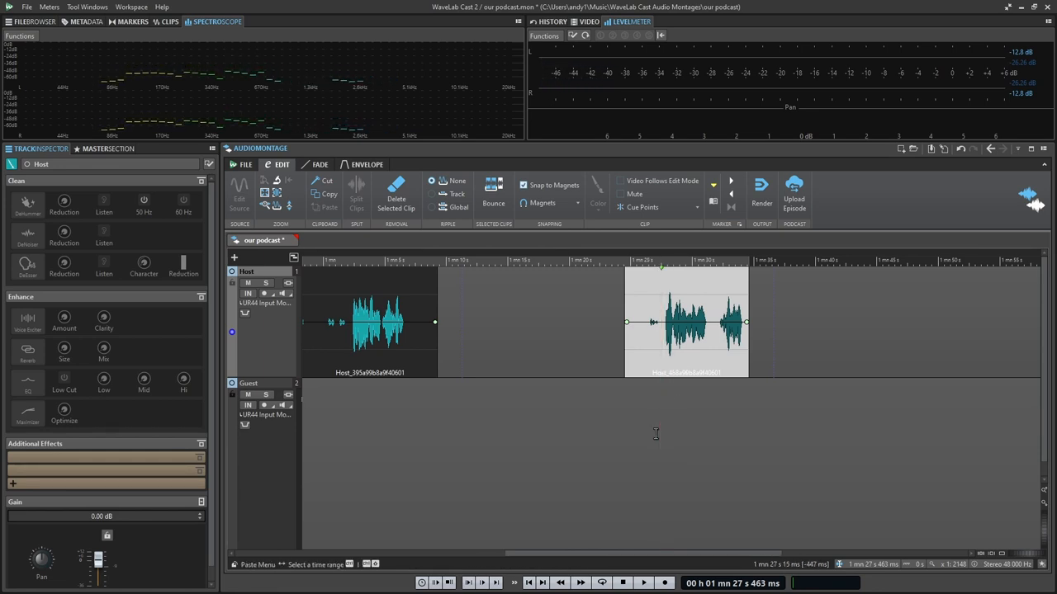
- Close the montage and scroll the welcome screen's New templates list toward single mono and stereo tracks
click(643, 583)
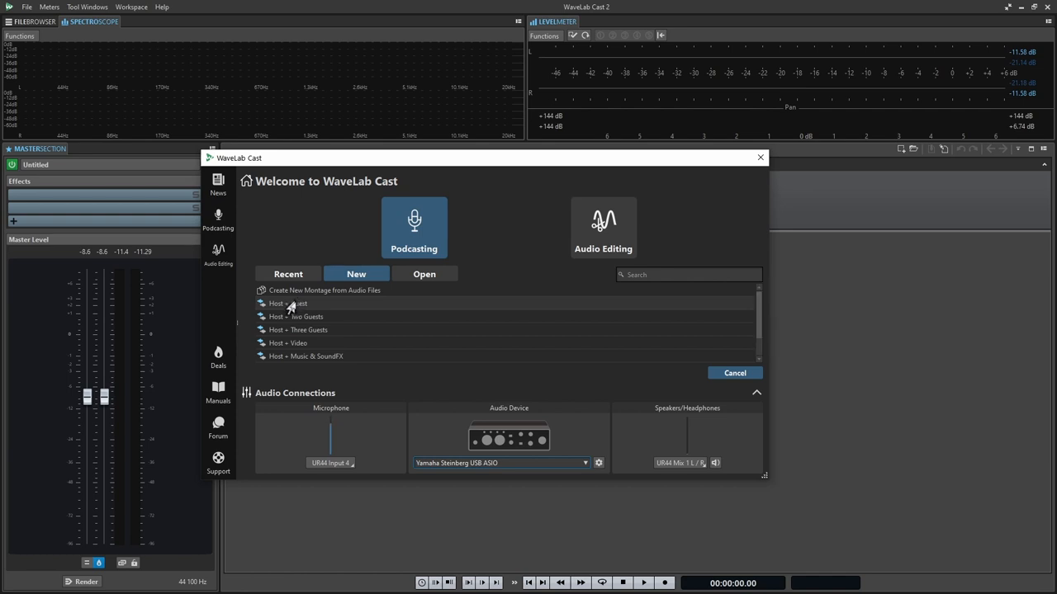
mouse_move(298, 360)
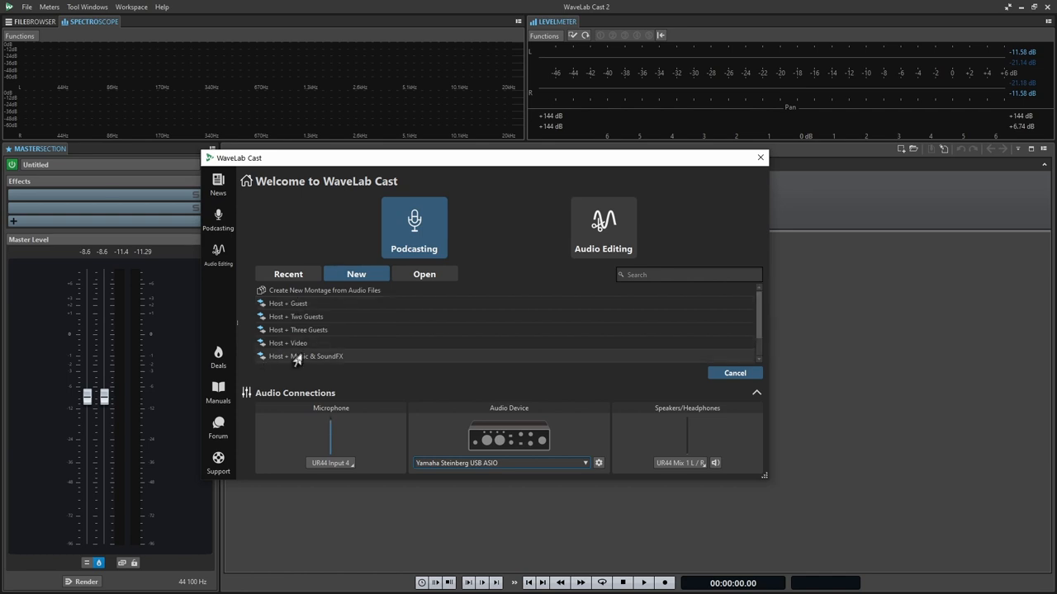
scroll(down, 3)
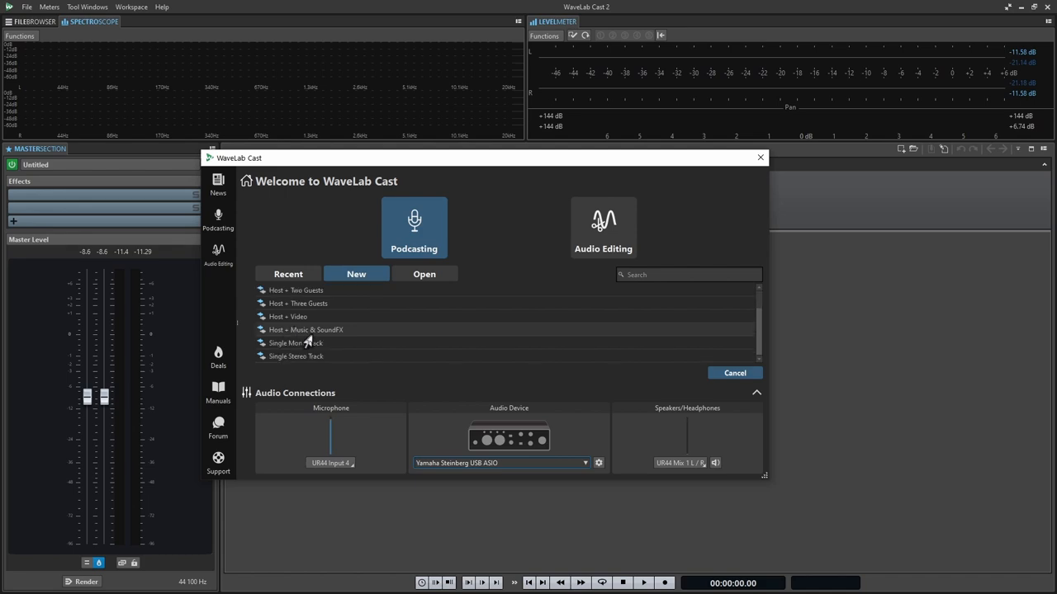